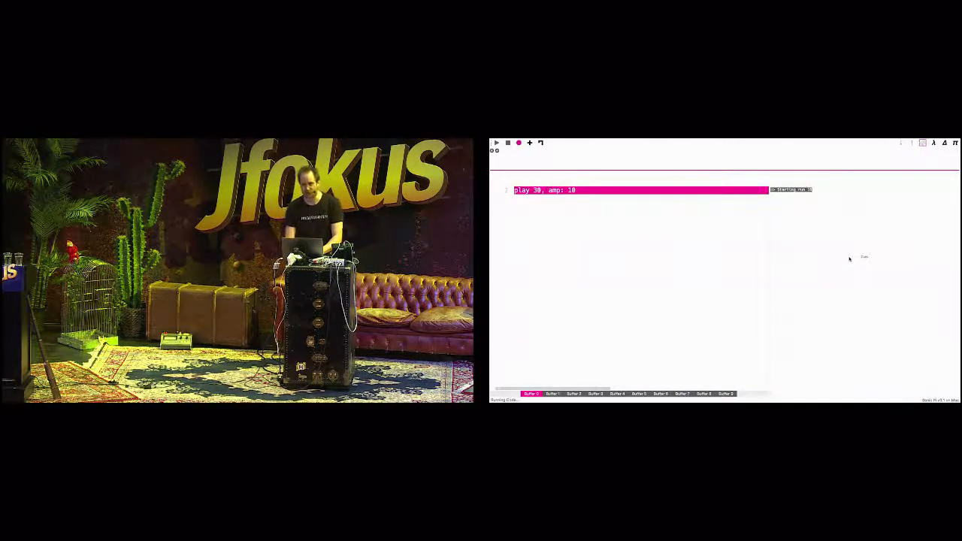
click(496, 143)
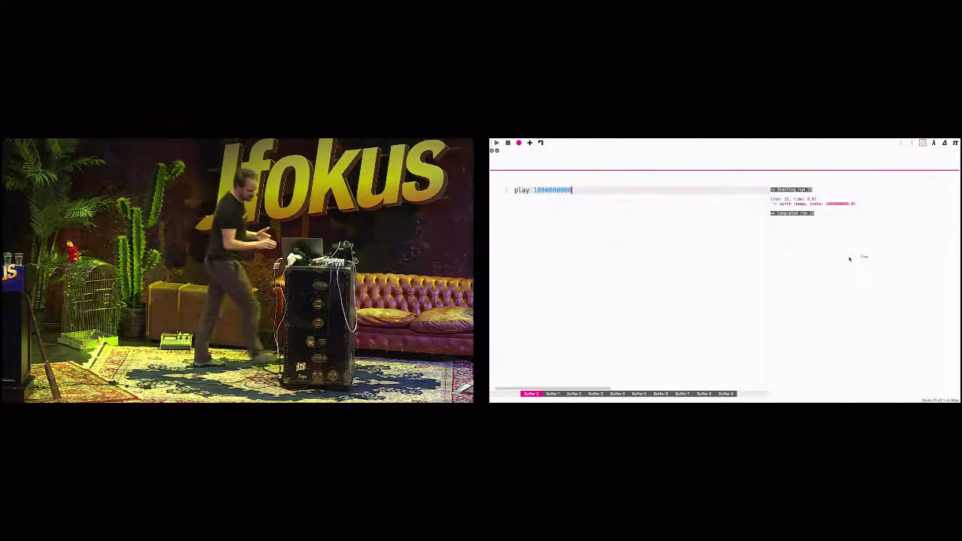
Rewrite the buffer as 'play 75', 'play 70' and 'play 82' lines, then run it
key(backspace)
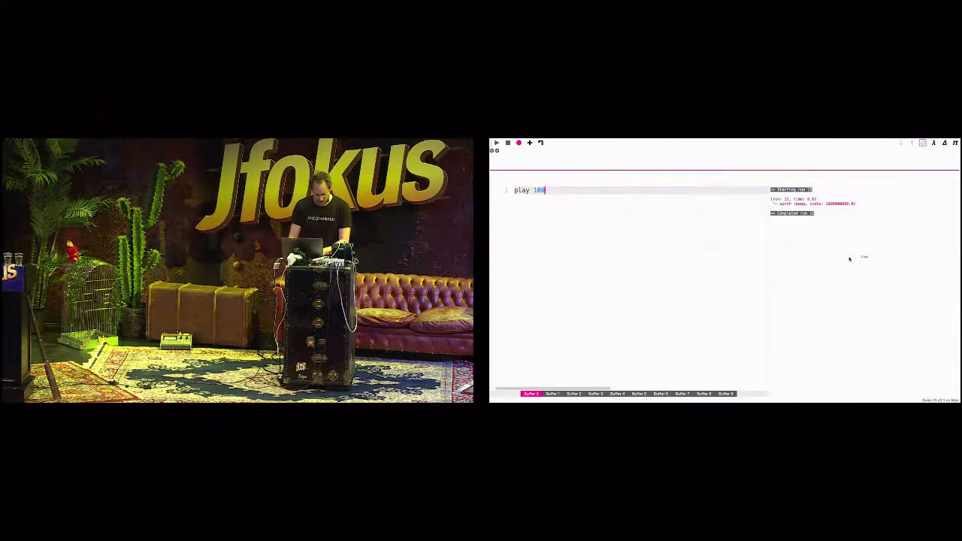
text(70)
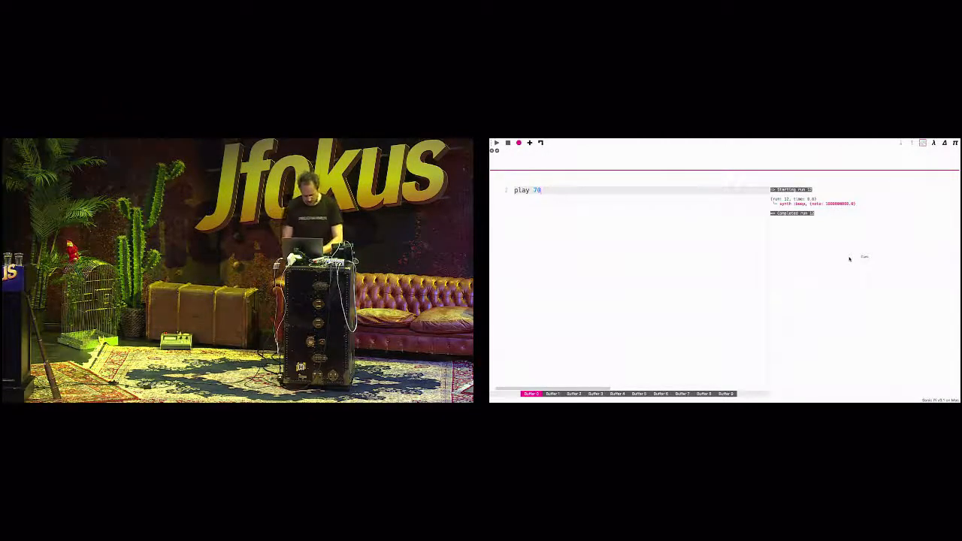
text(3.34)
text(play 82)
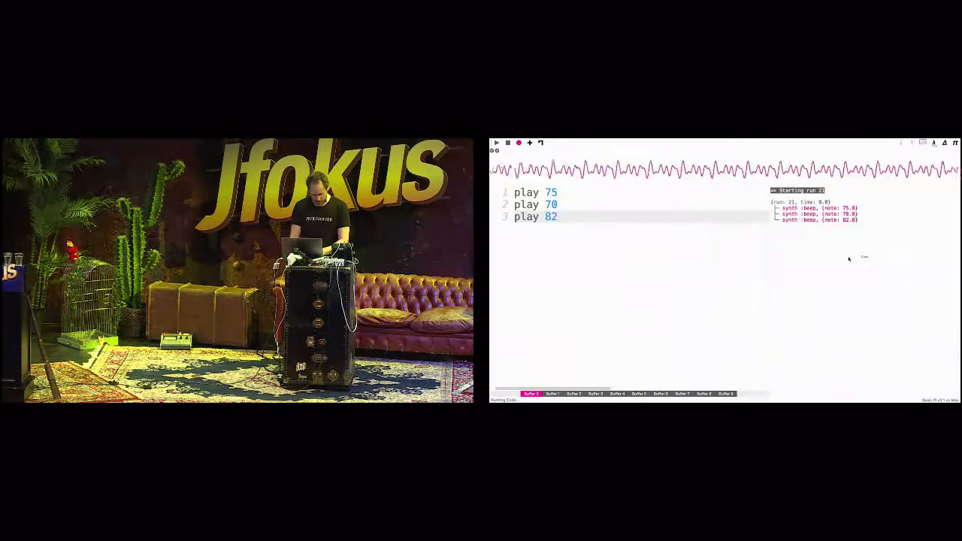
Insert 'sleep 1' and 'sleep 0.5' lines between the play lines
text(sleep 0)
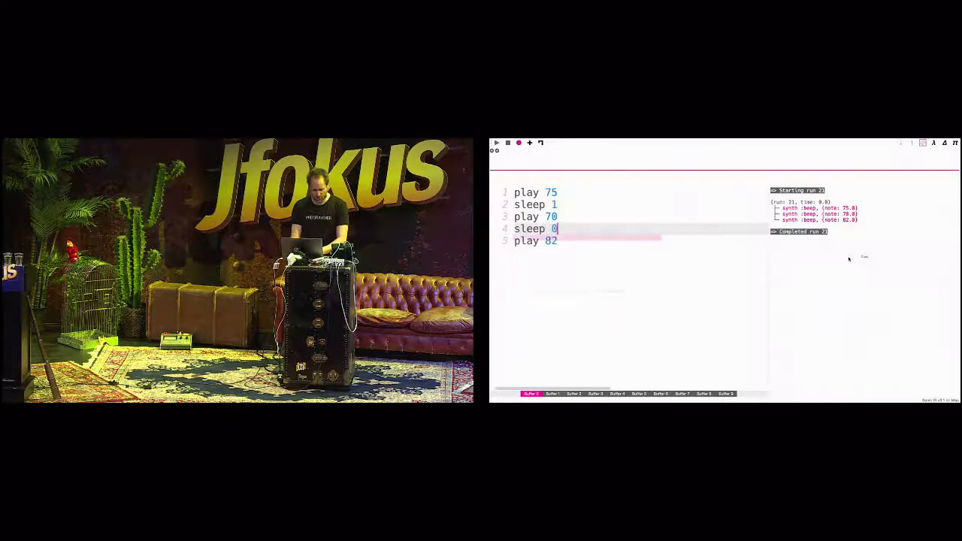
text(.5)
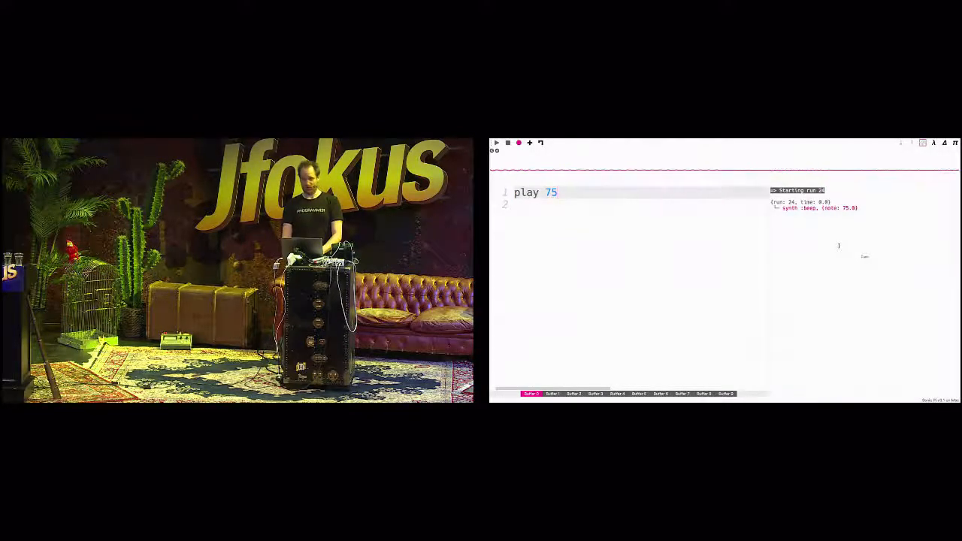
Append ', release: 2' to the play 75 line, run it, and show the tutorial
text(, release: 2)
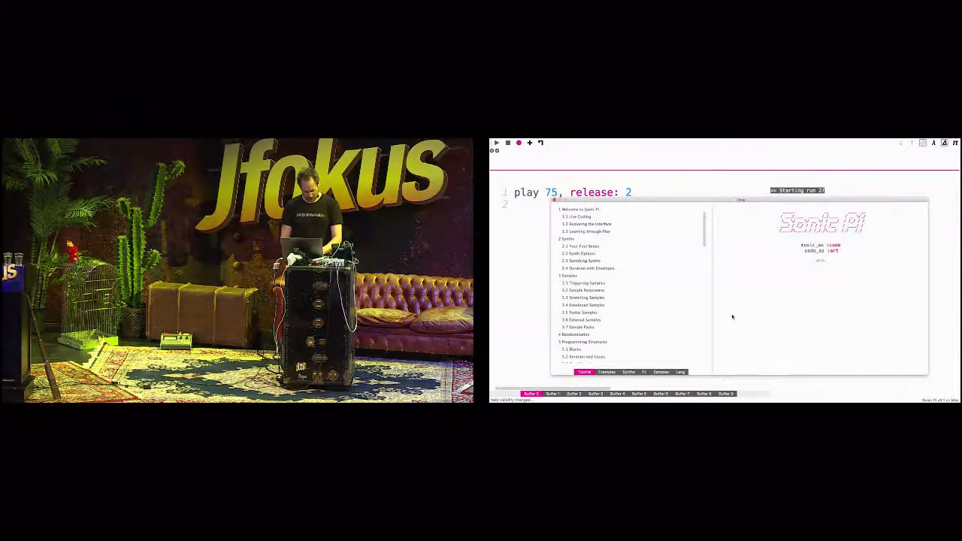
Read the envelope duration tutorial, then add ', attack: 2' to play 75 and run
click(588, 268)
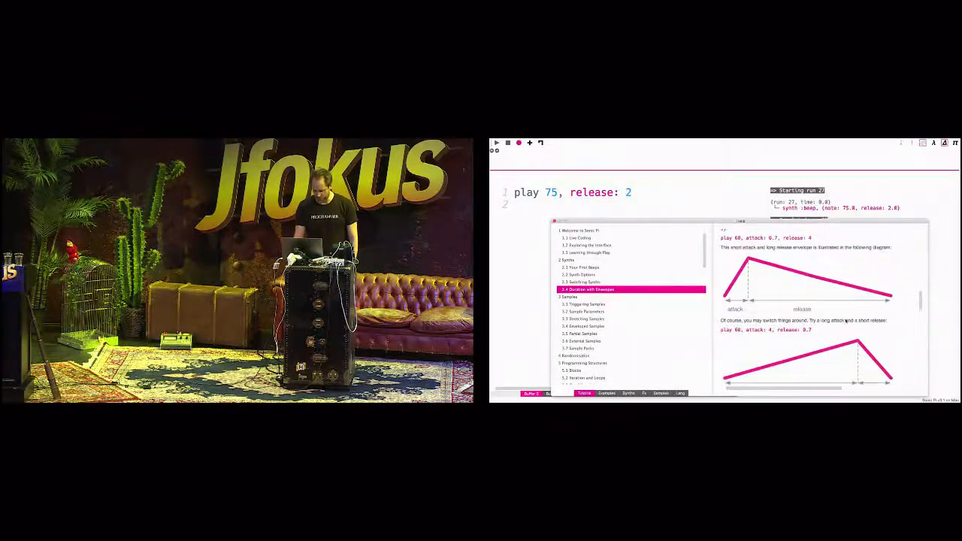
scroll(down, 3)
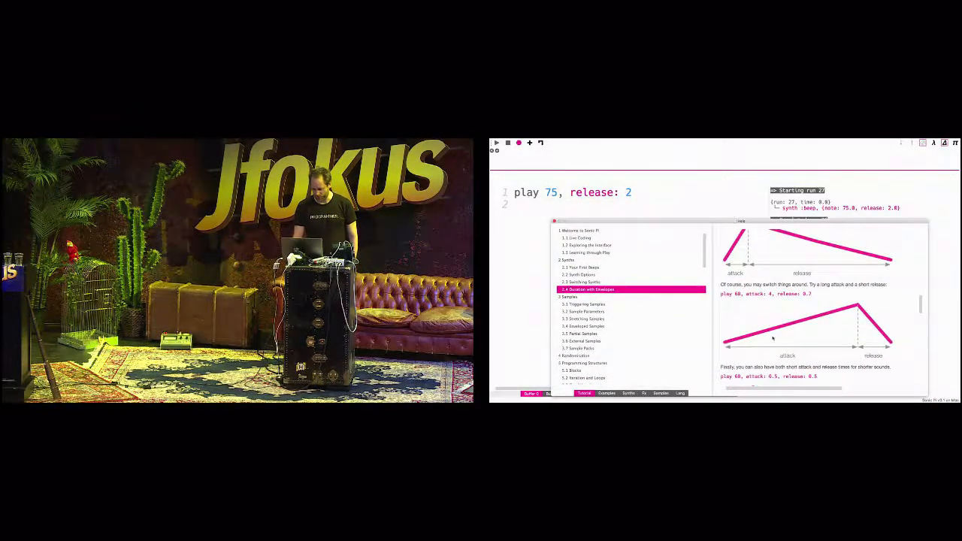
click(632, 192)
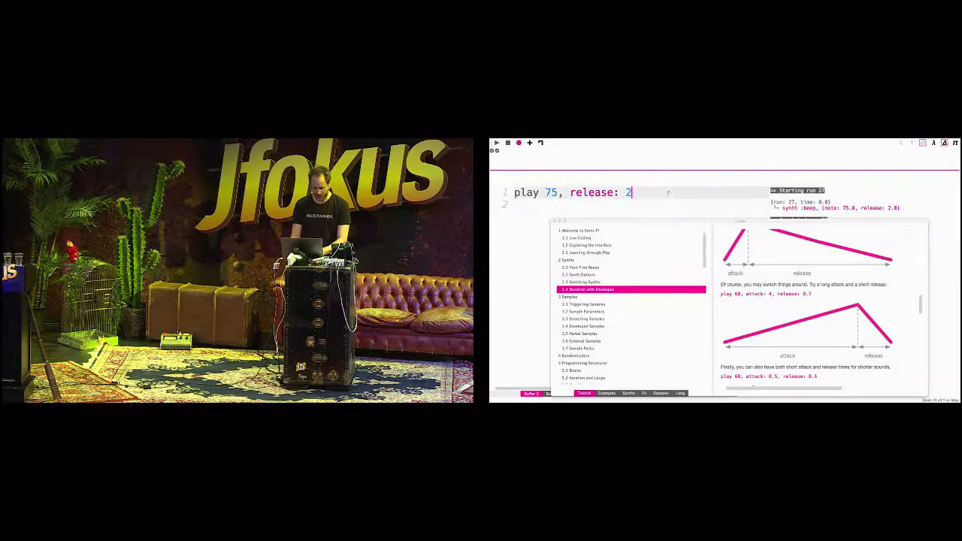
text(, attack: 2)
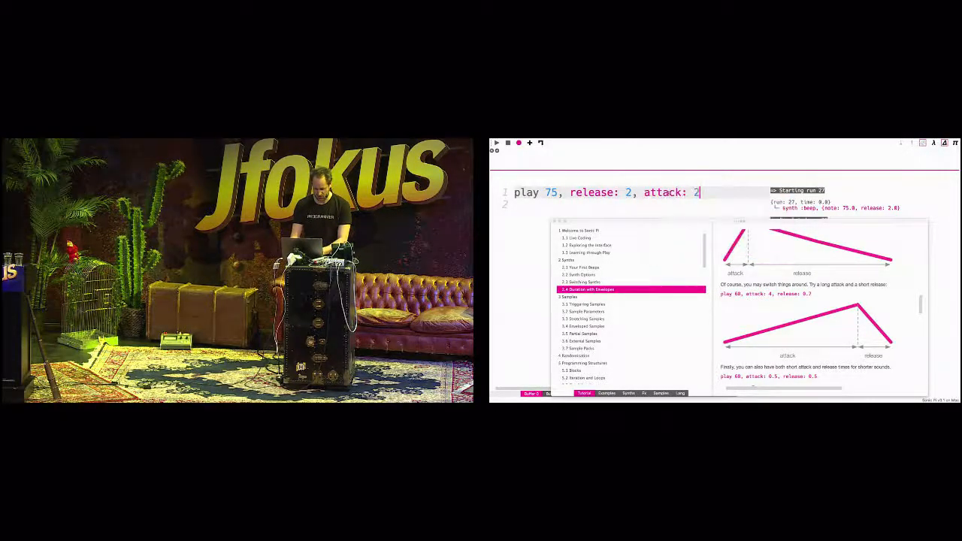
click(497, 143)
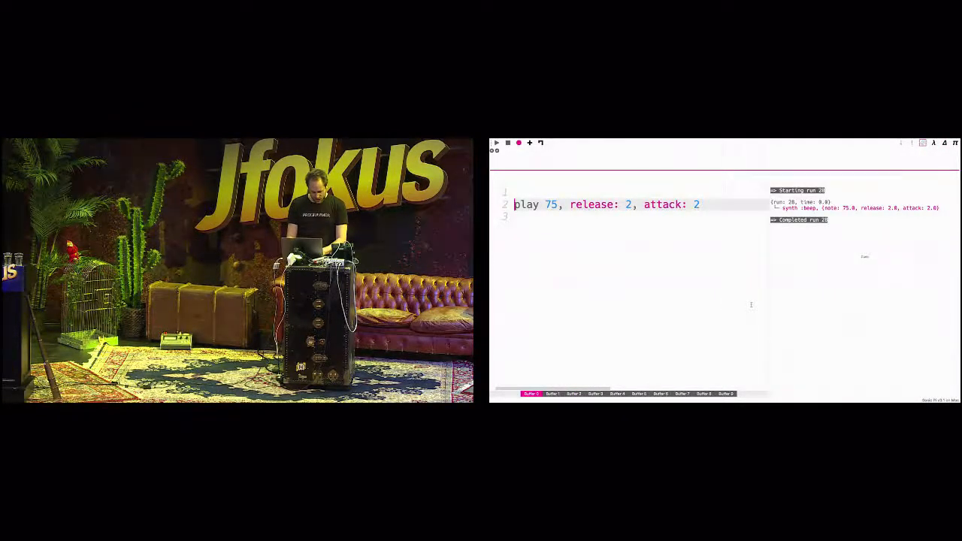
Start a 'use' line, then look up the Roland JP8000 synthesiser page in Safari
text(use)
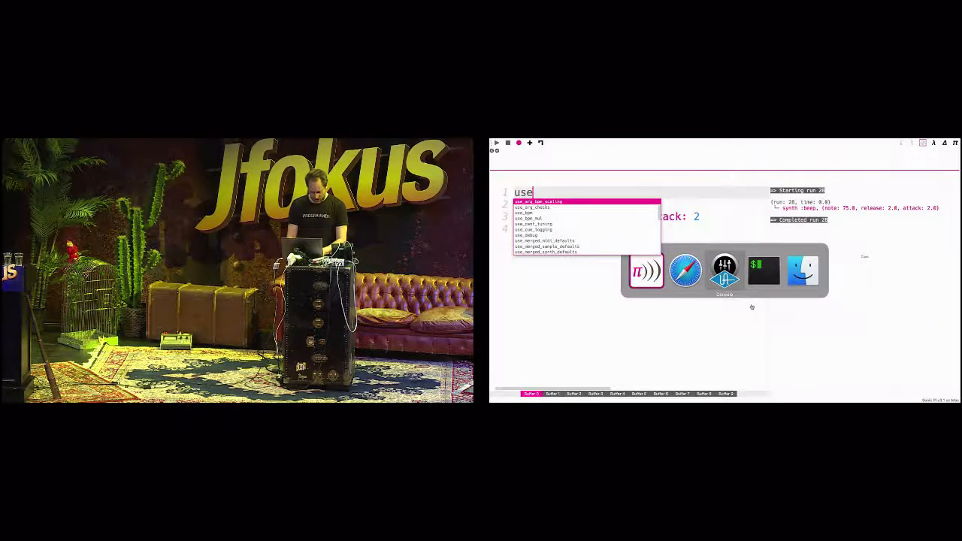
click(685, 271)
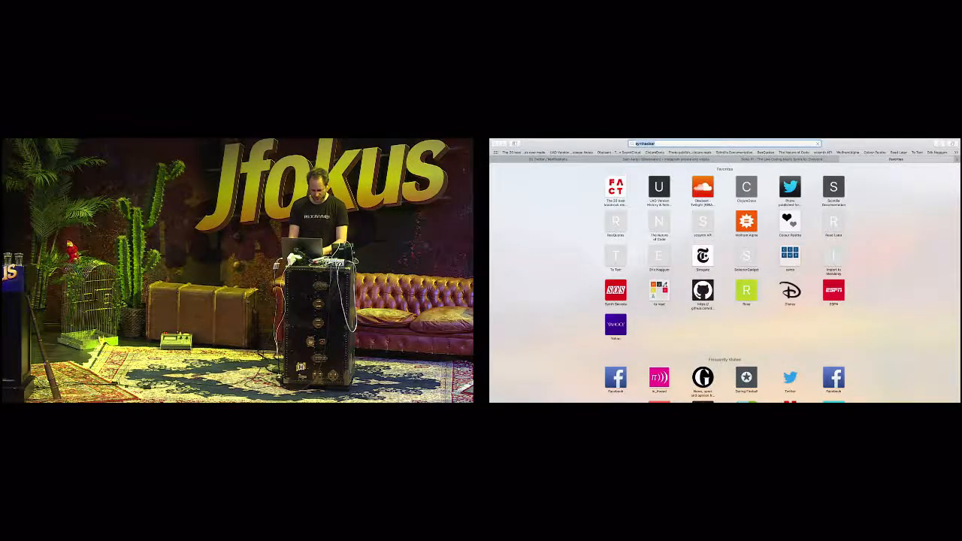
key(Return)
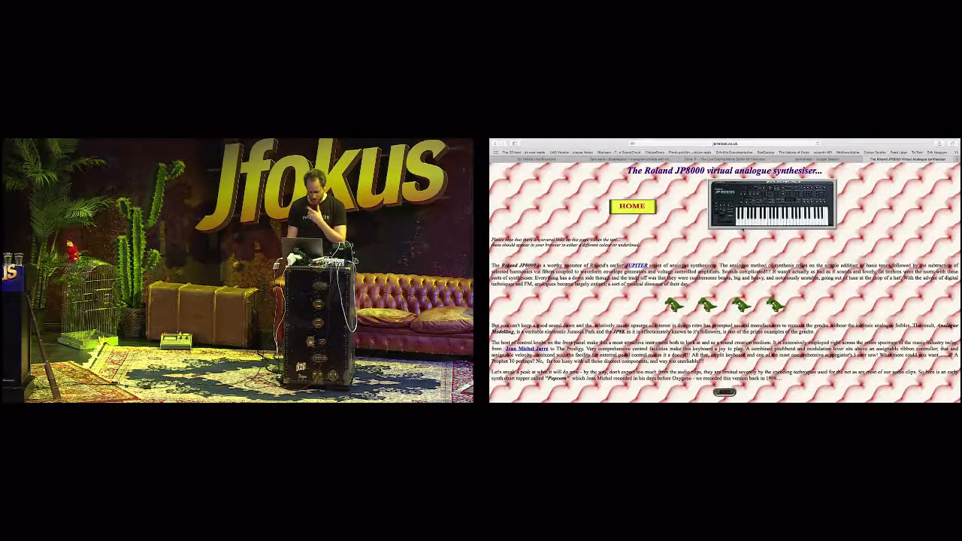
click(750, 203)
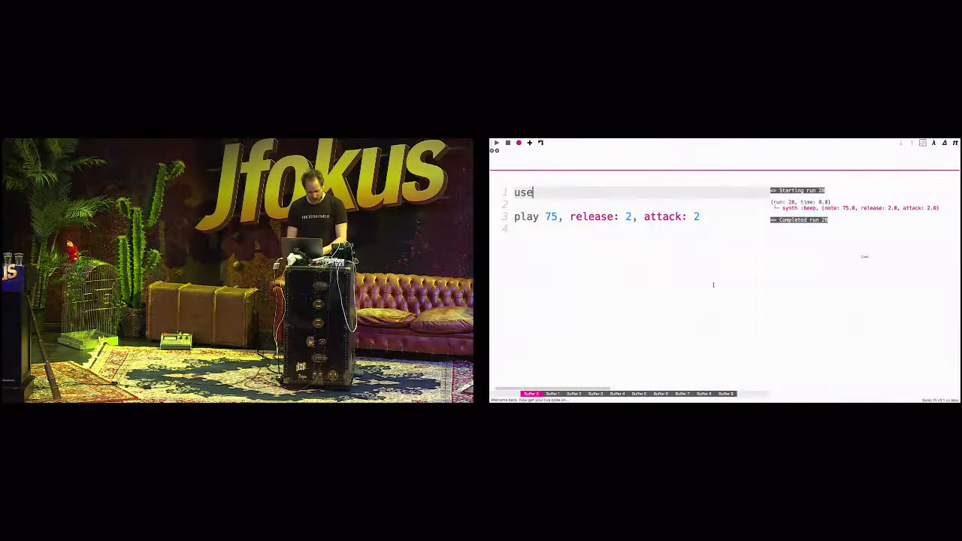
Set use_synth :chiplead, then play 75 - 24 and run again
text(_sy)
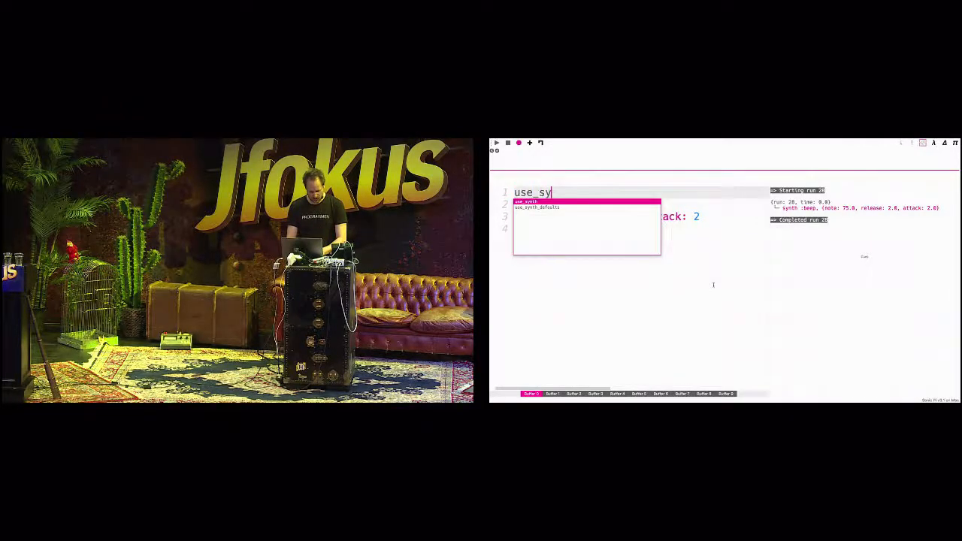
text(beep)
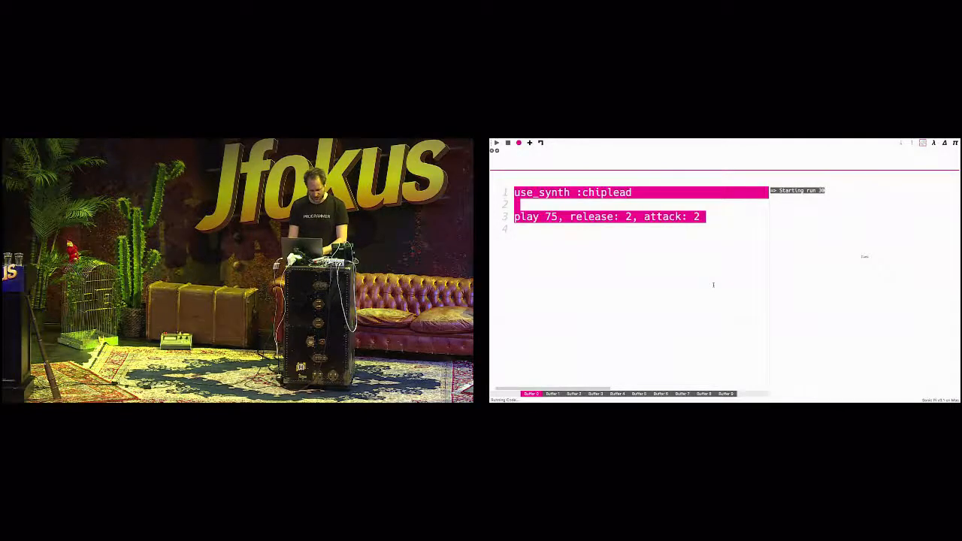
click(496, 143)
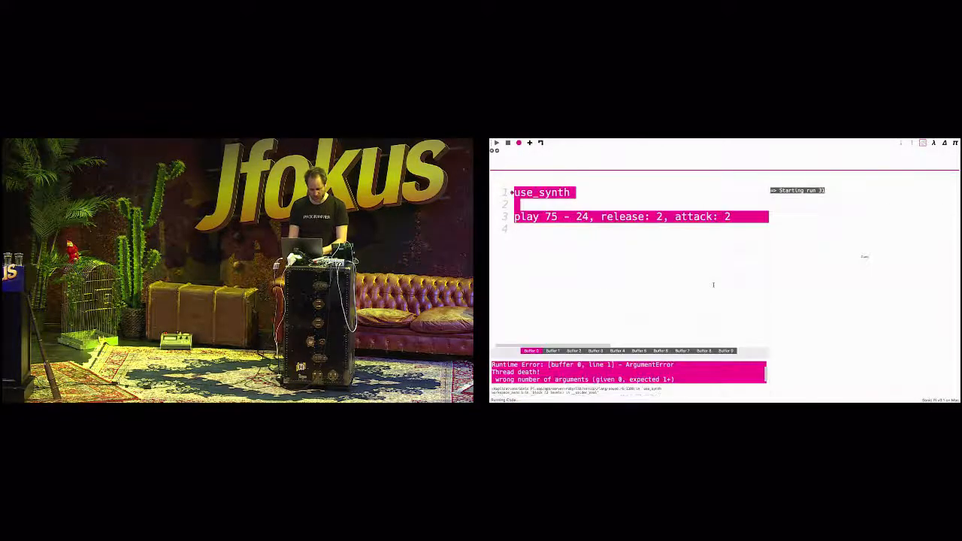
Restore use_synth :chiplead and change the note to :a1, running each change
text(:t)
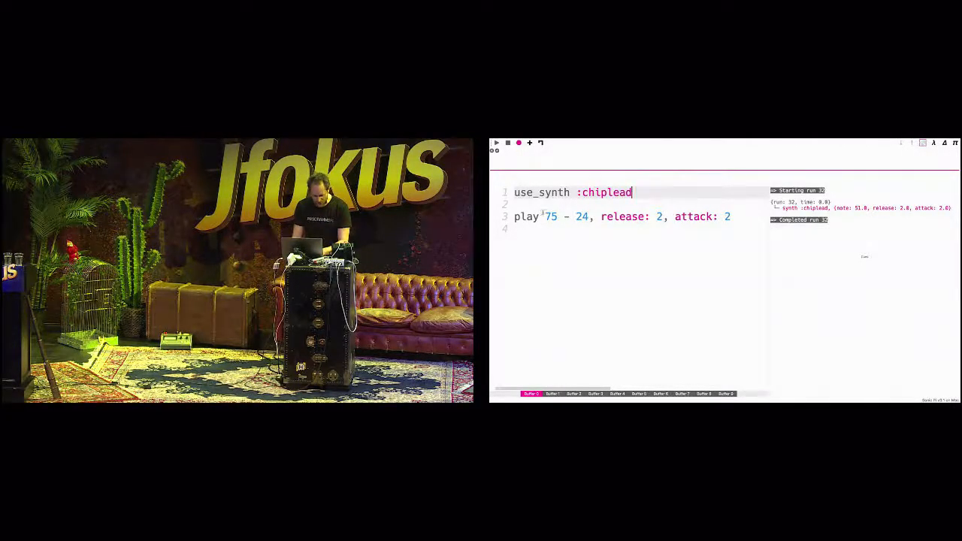
text(:d1)
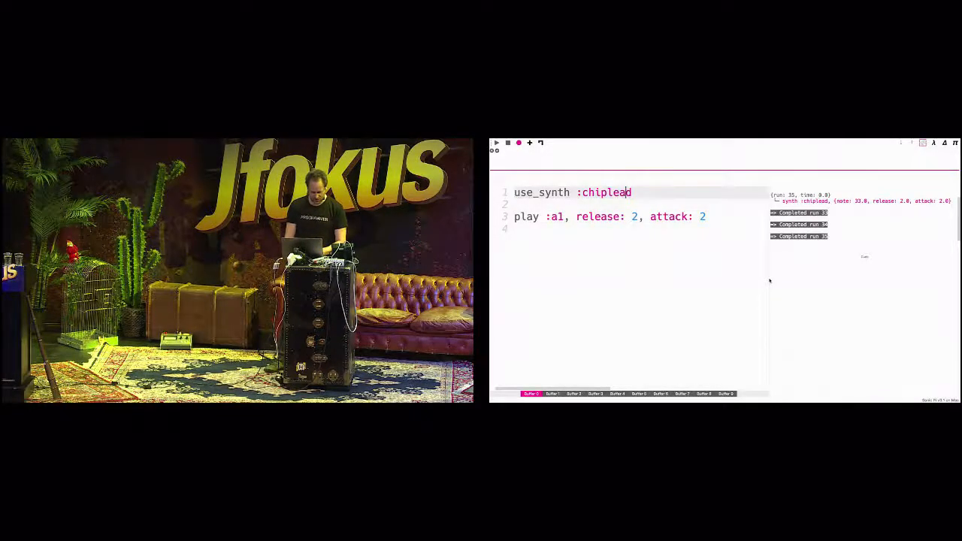
Switch to the prophet synth playing :a1 with release: 8 and cutoff: 130
click(628, 393)
text(prophet)
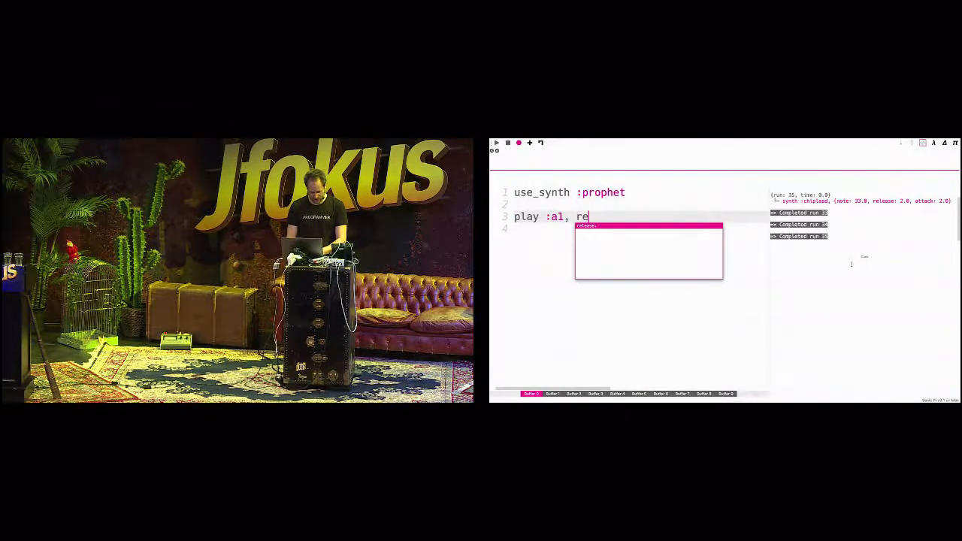
text(lease: 8, cut)
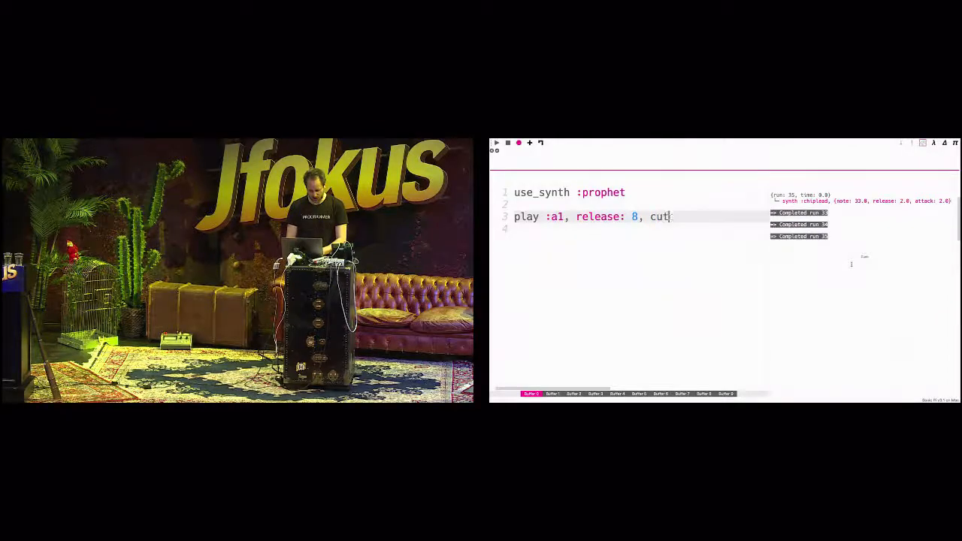
text(off: 50)
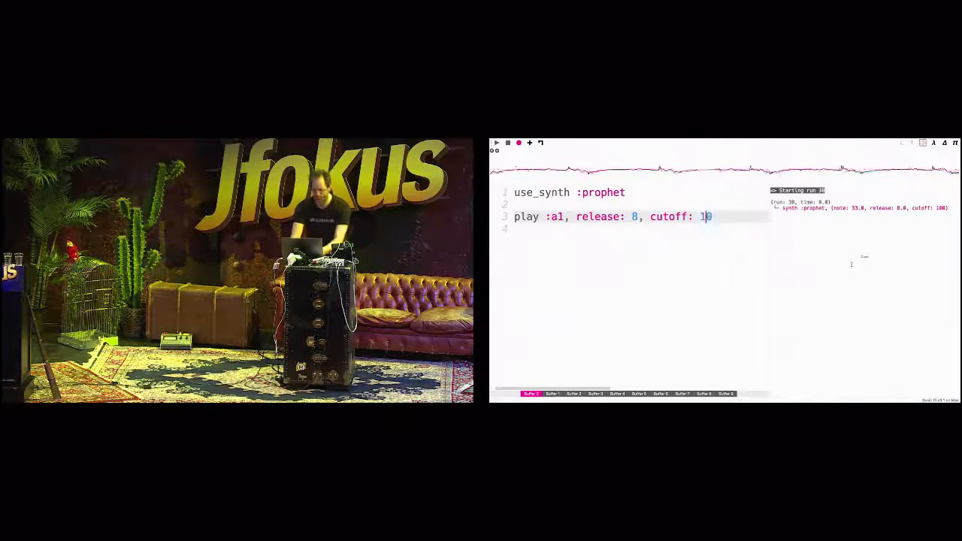
text(3)
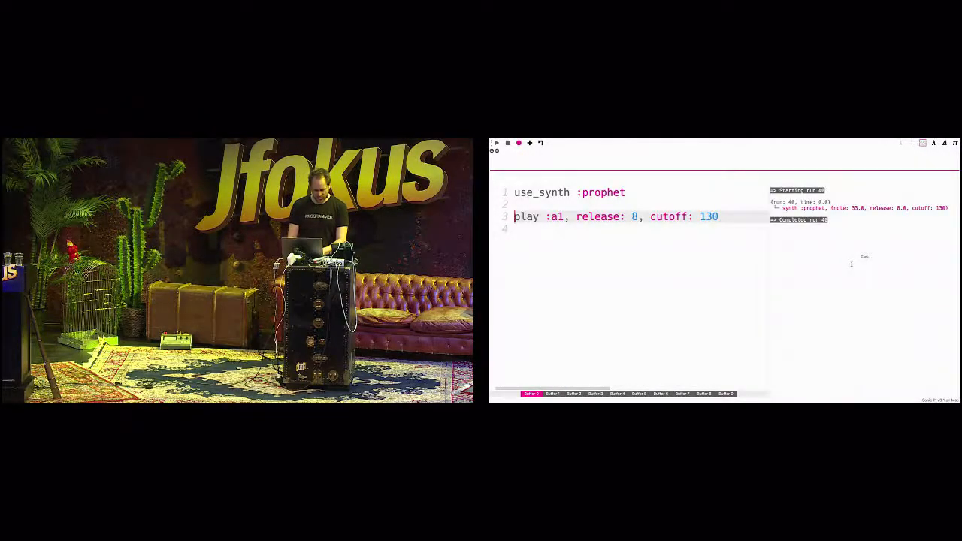
Loop :a1 8 times with release 0.1, sleep 0.125 and cutoff rrand(40, 130)
text(87./)
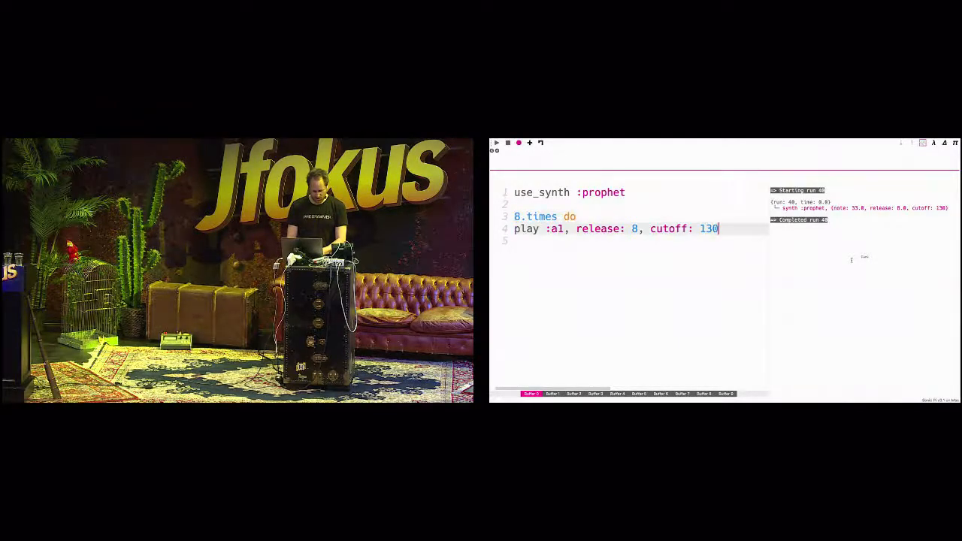
text(sleep 0.125)
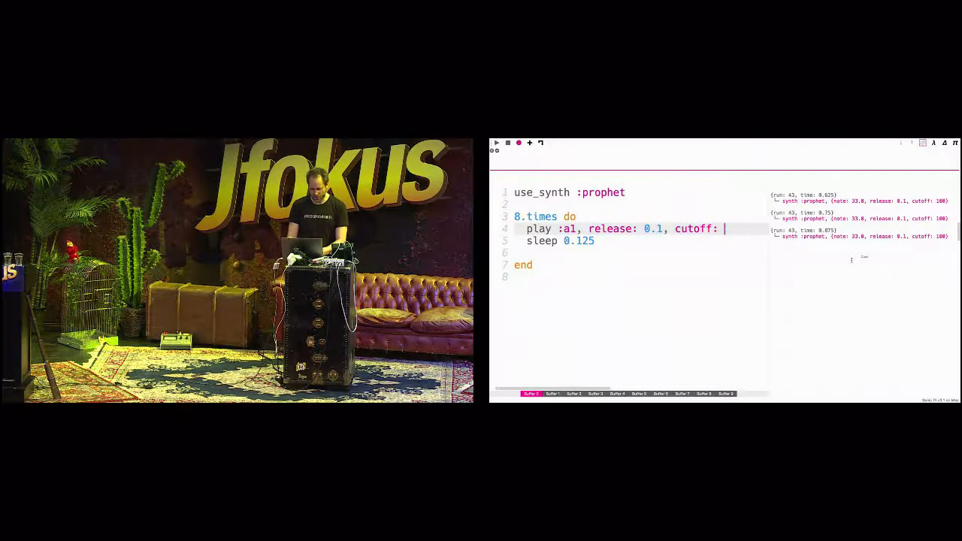
text(rrand()
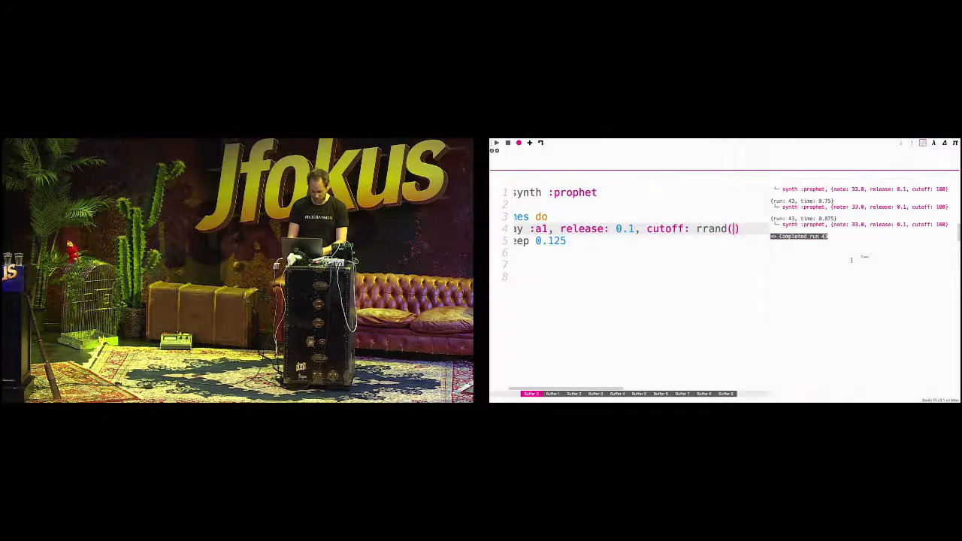
text(70., 130)
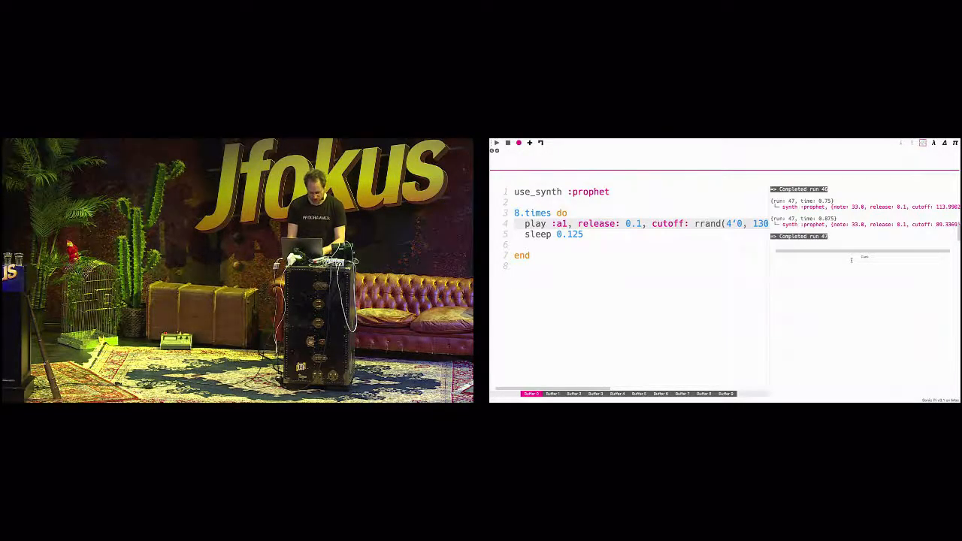
Wrap the 8.times random-cutoff pattern in a loop do … end block starting on line 2
click(553, 394)
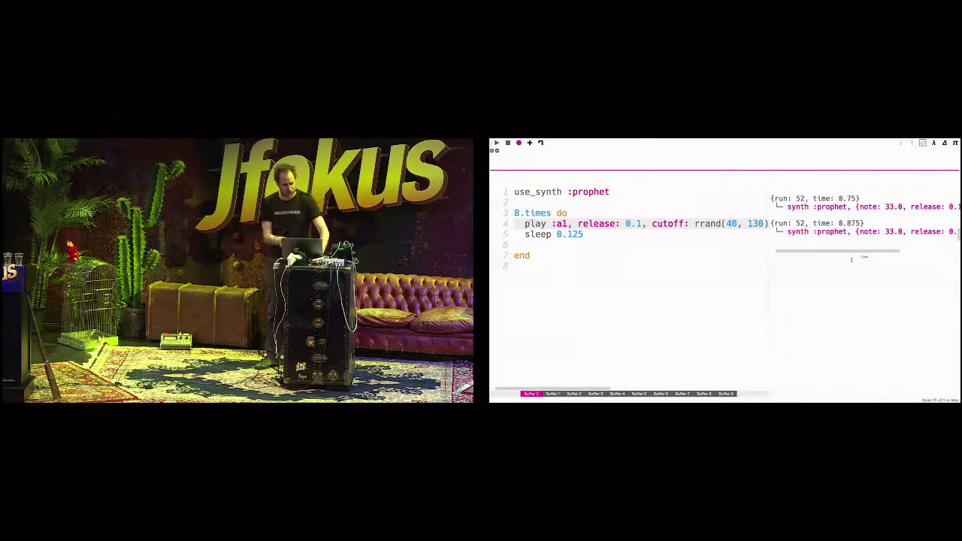
text(loop do)
click(639, 266)
text(end)
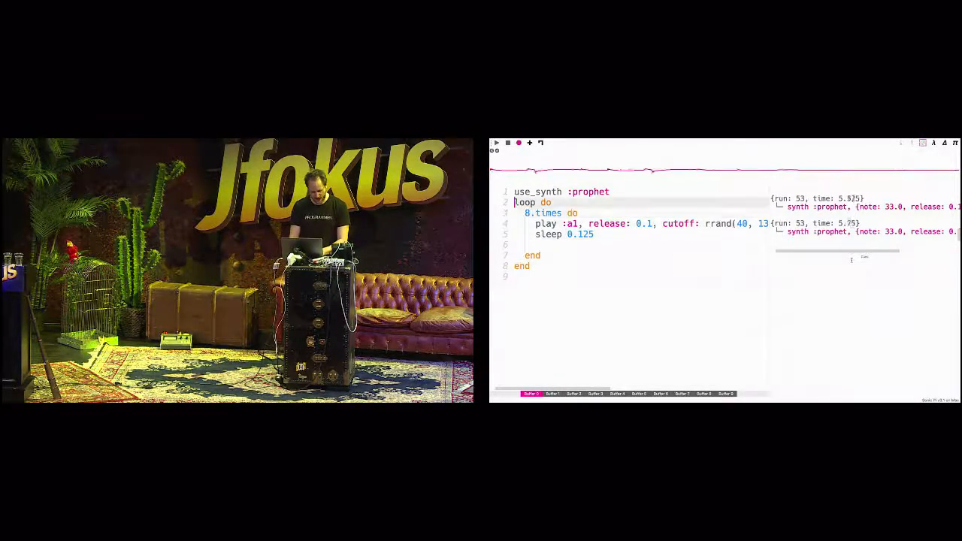
Add use_random_seed 3000 inside the loop before swapping in a new sample line
text(use_random_seed 30)
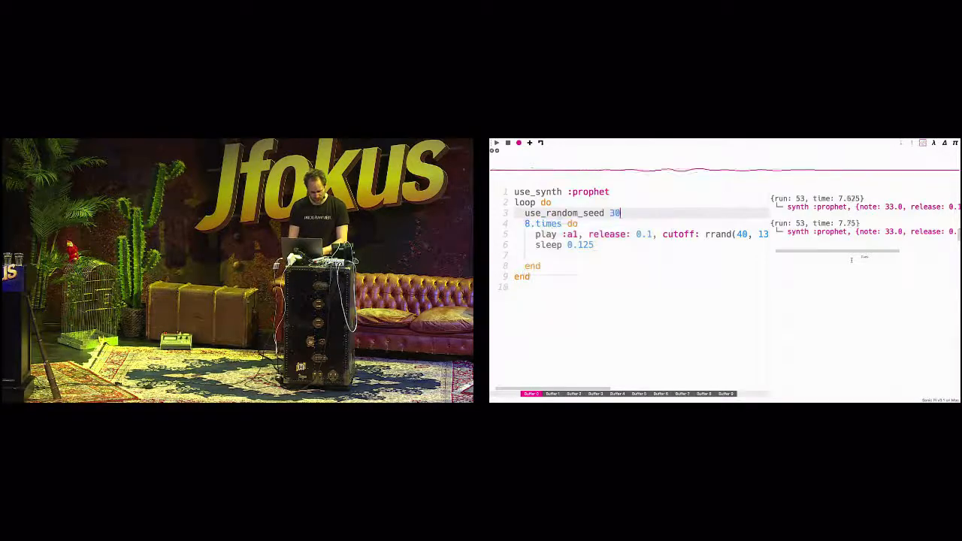
text(00)
text(sample :)
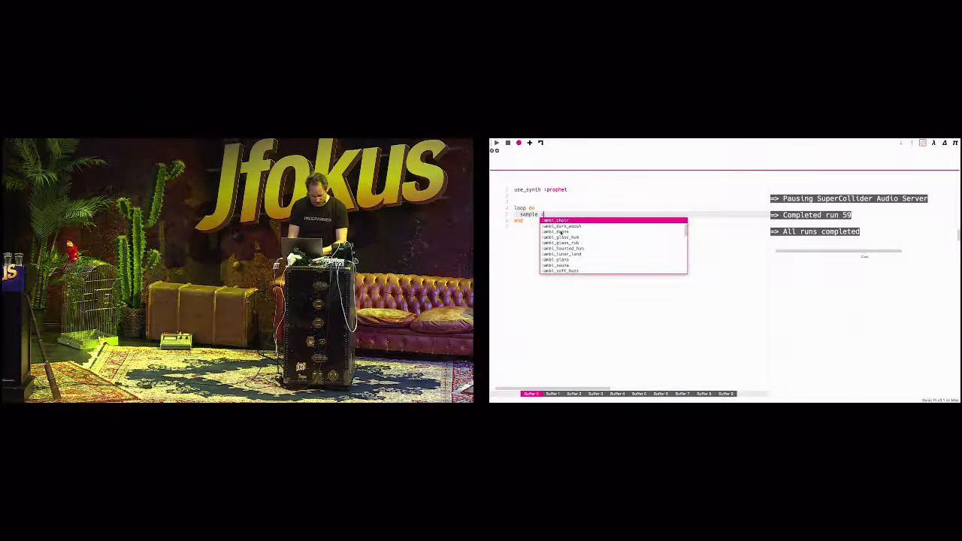
Add a loop playing sample :guit_em9 with sleep 8, reactivate the bd_haus loop, and run
text(bd_haus)
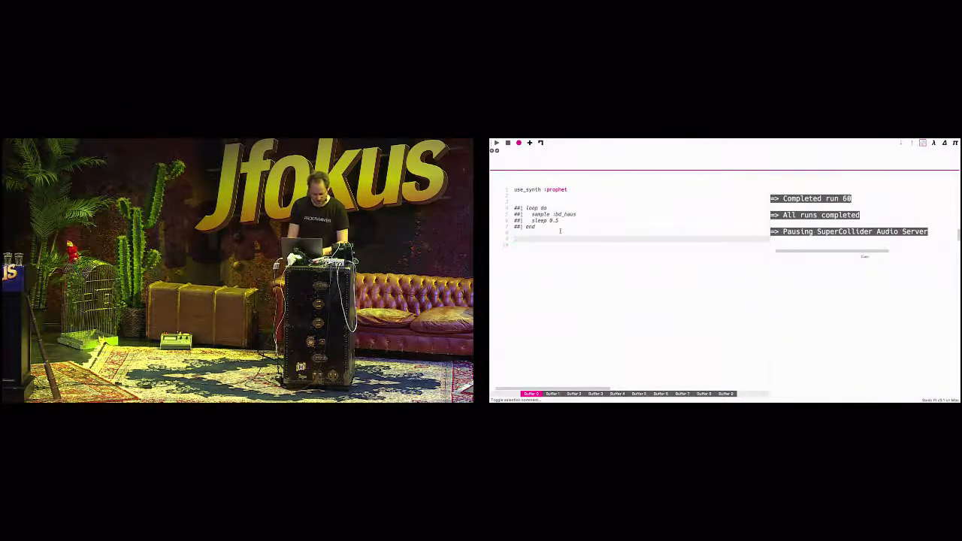
text(loop do)
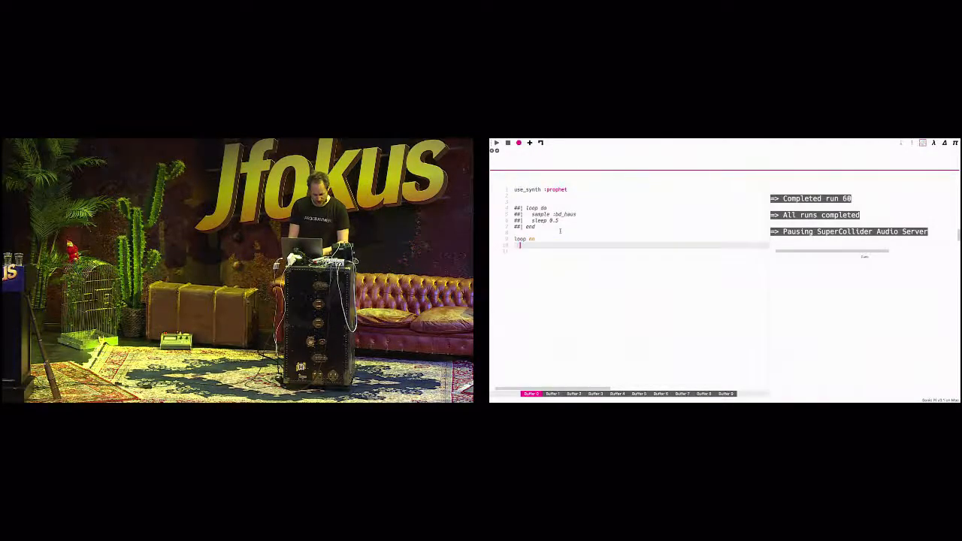
text(sample :gui)
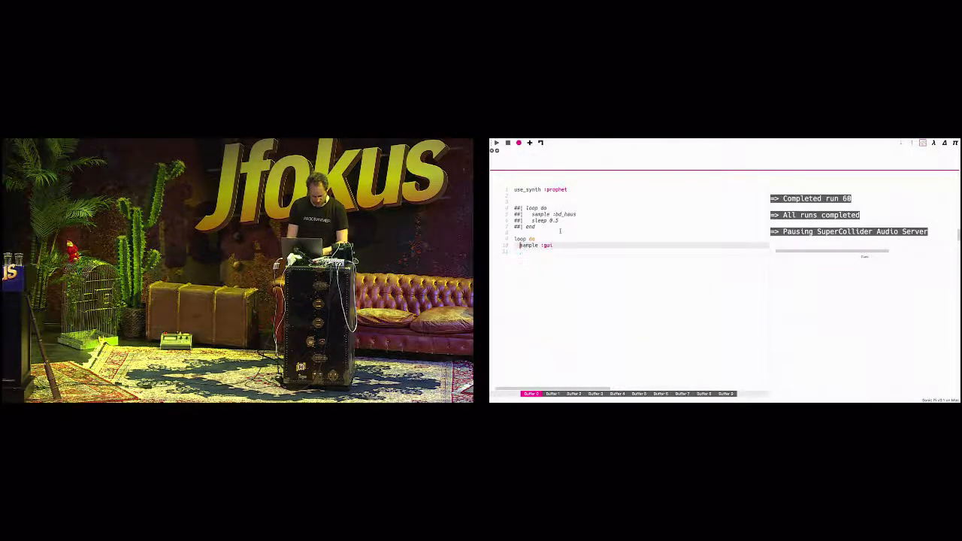
text(sleep 8)
text(end)
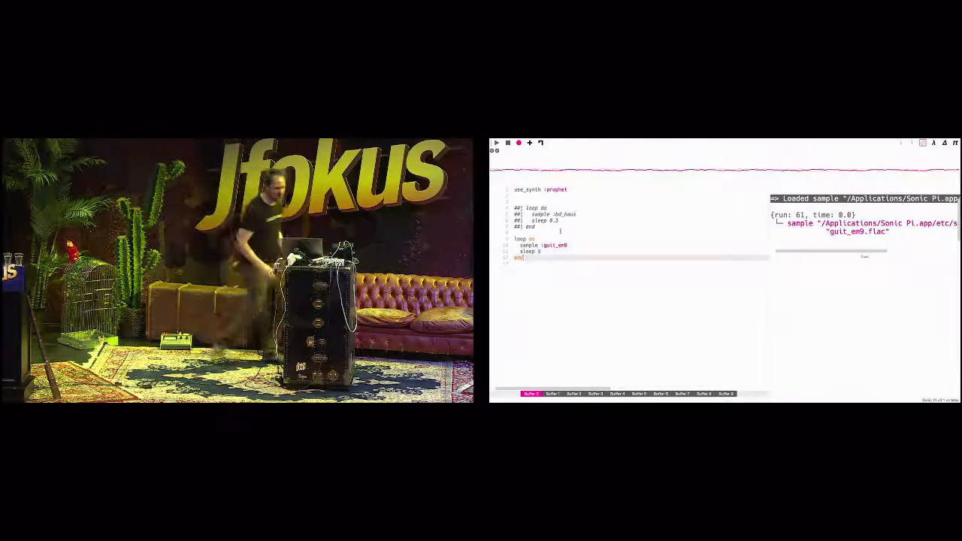
click(508, 142)
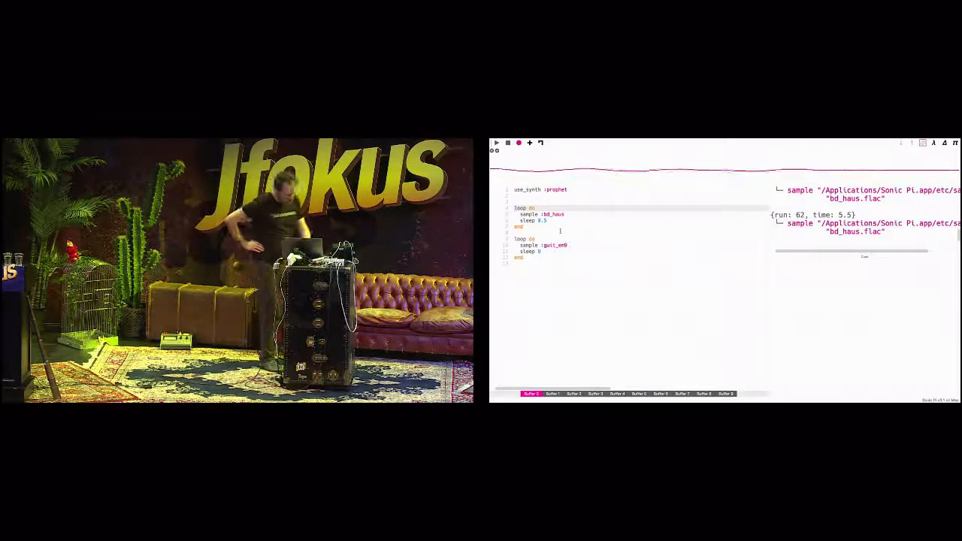
Move the guit_em9 loop first and convert both loops to live_loops, naming the guitar :jenny
click(508, 143)
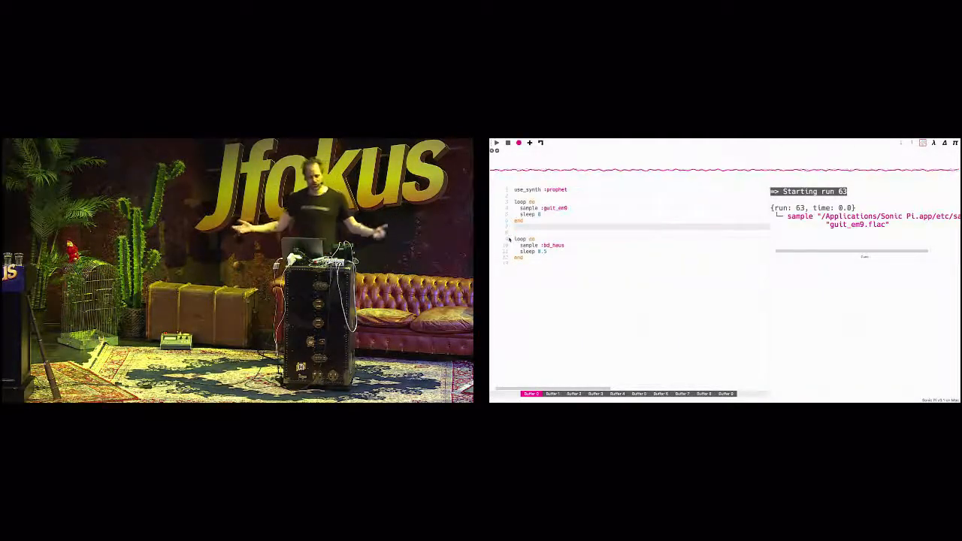
click(508, 143)
text(live_)
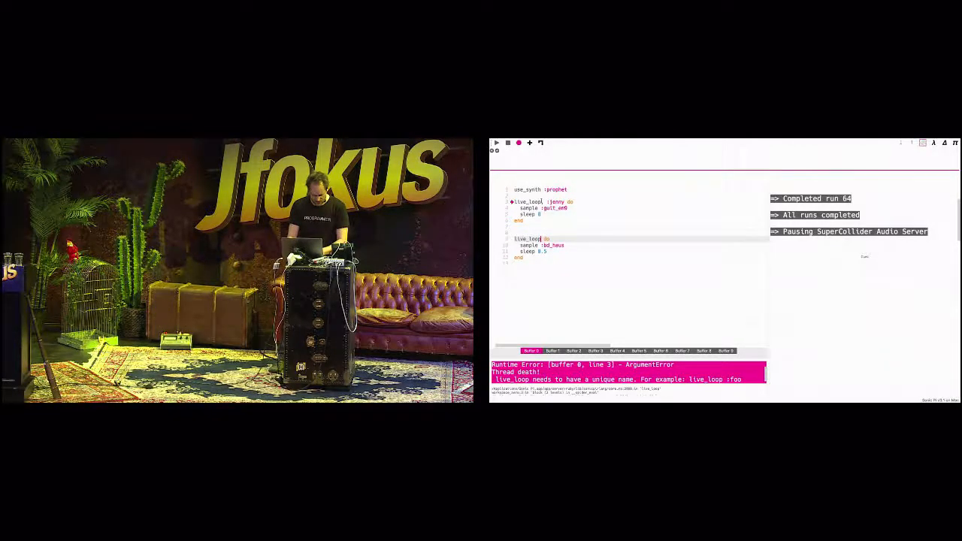
Name the bd_haus live_loop :sarah and run both named loops together
text(,)
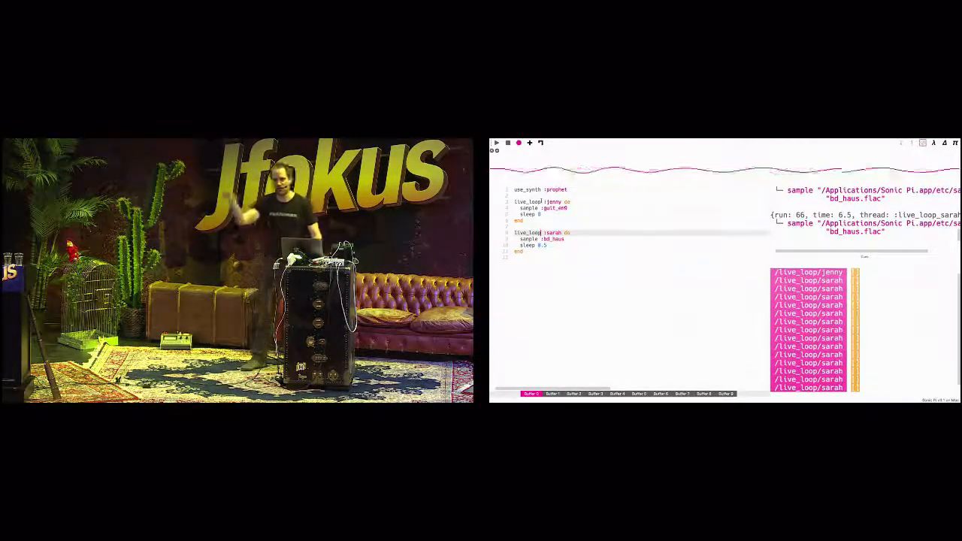
click(507, 143)
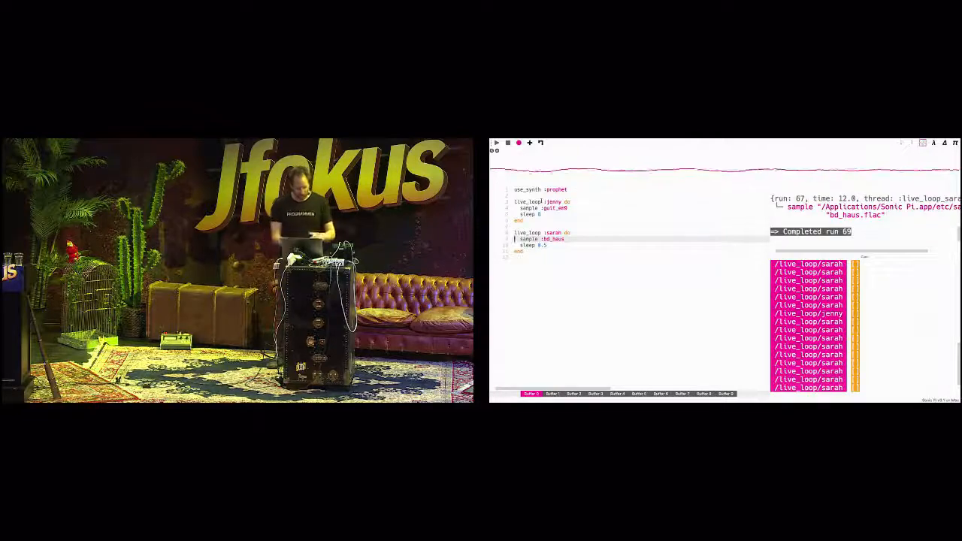
Add lpf: 60 to bd_haus and rate: 0.5 to guit_em9, then rerun
text(lpf: 60)
click(641, 207)
text(, rate: 0.5)
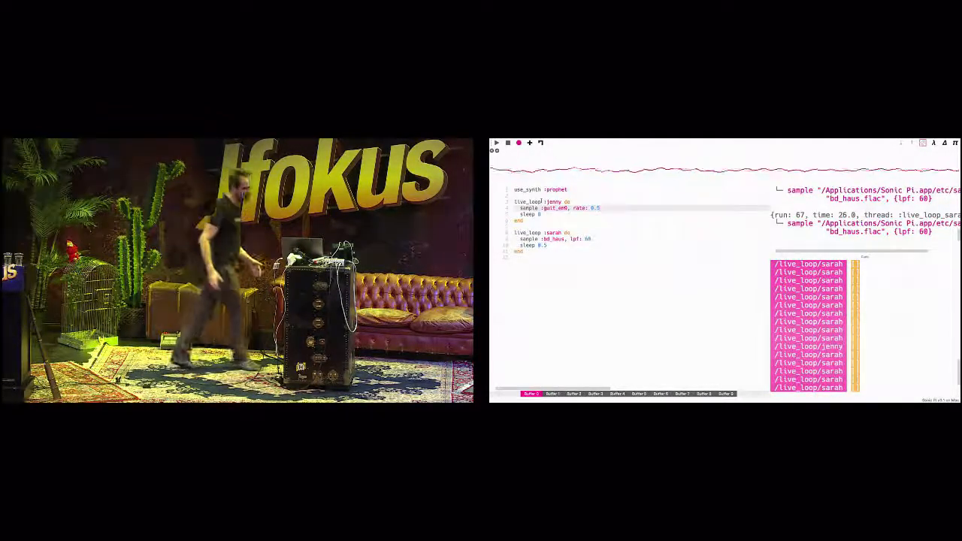
click(509, 143)
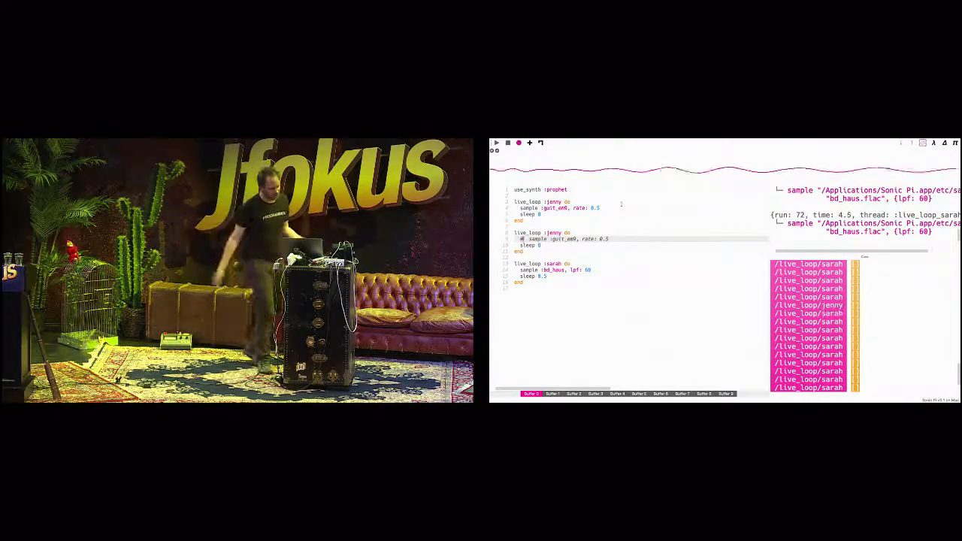
Stop the loops and replace the buffer with play 70 and a sleep line
click(507, 143)
text(sleep 75)
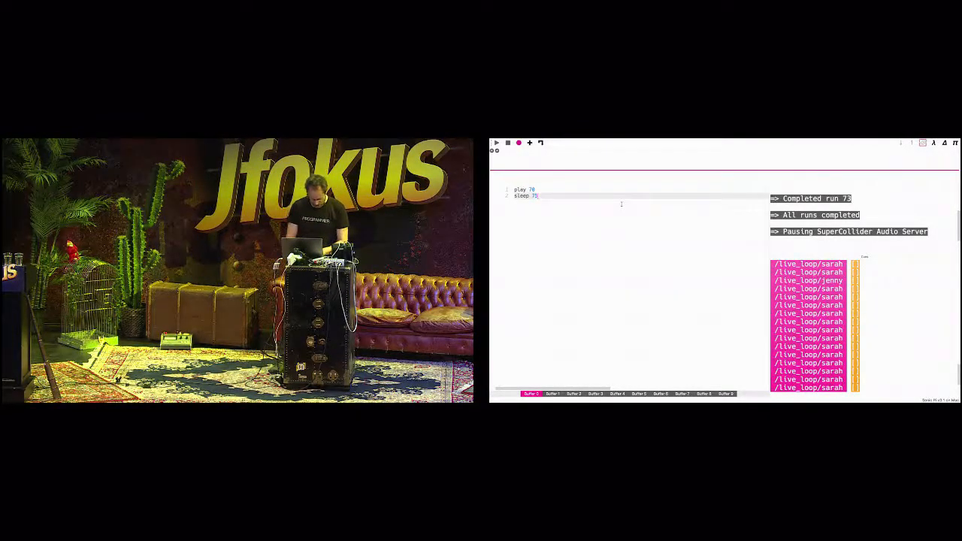
Load the bundled Bach example with load_example, then replace it with the Rerezzed code and run
text(load_example :b)
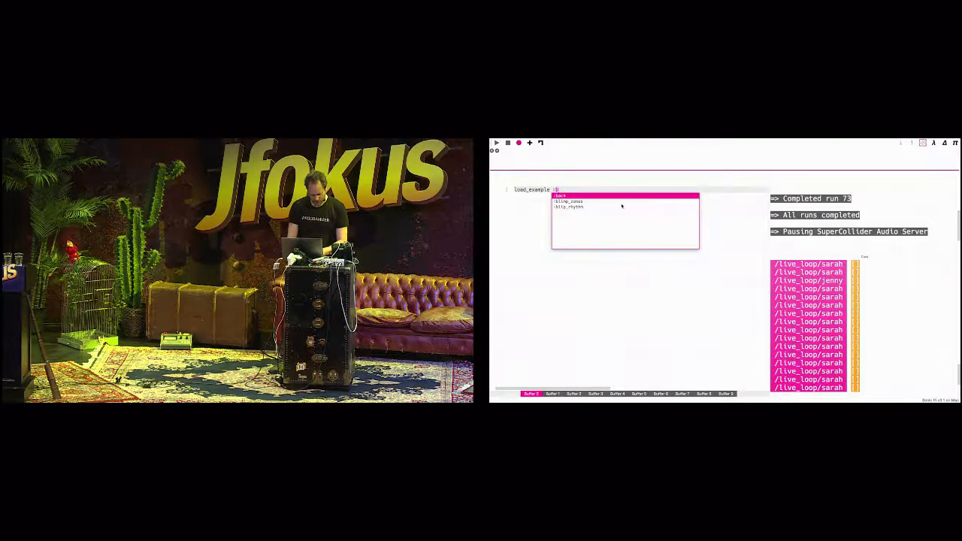
click(560, 196)
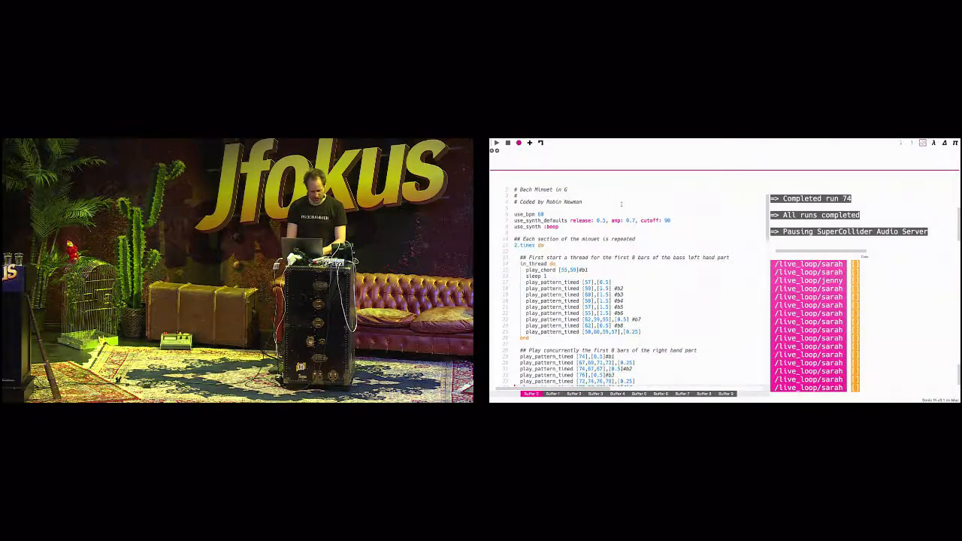
scroll(down, 3)
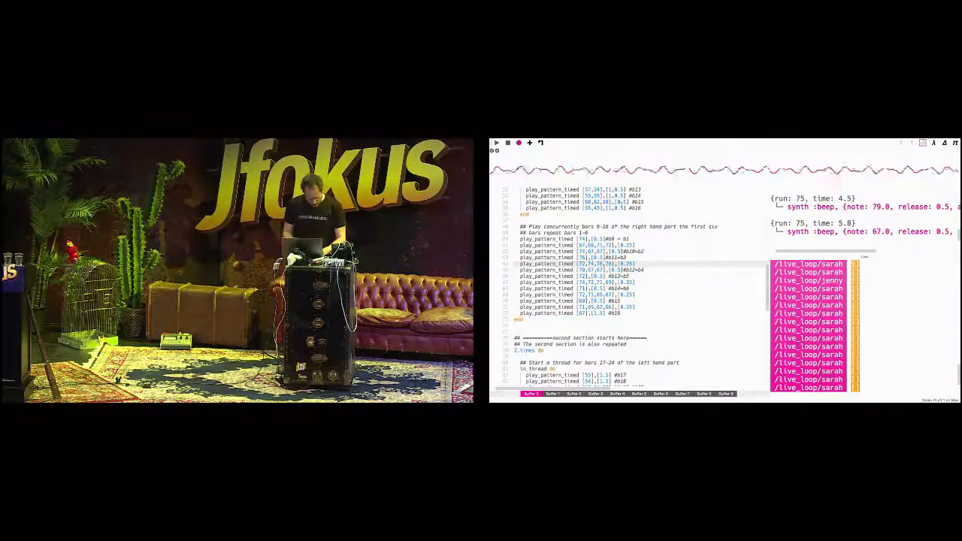
scroll(up, 3)
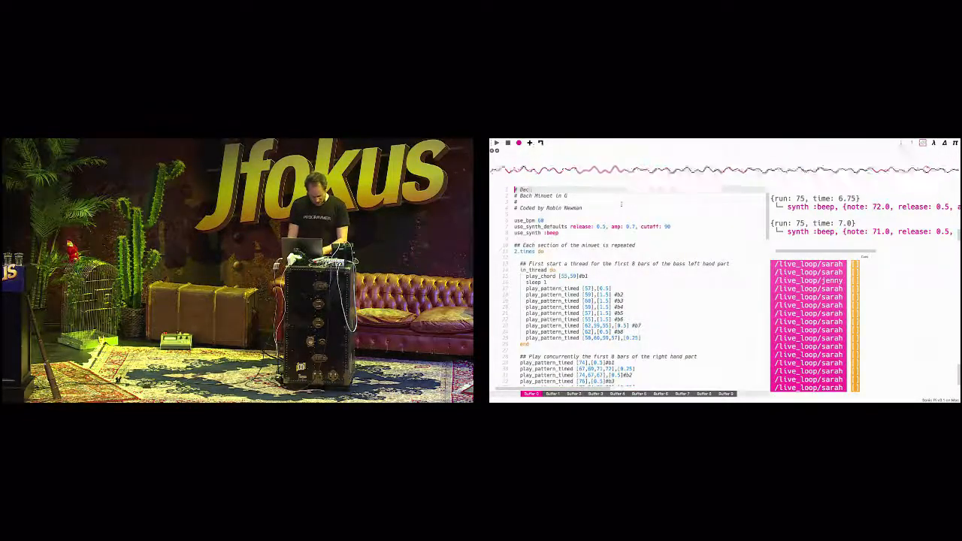
click(518, 143)
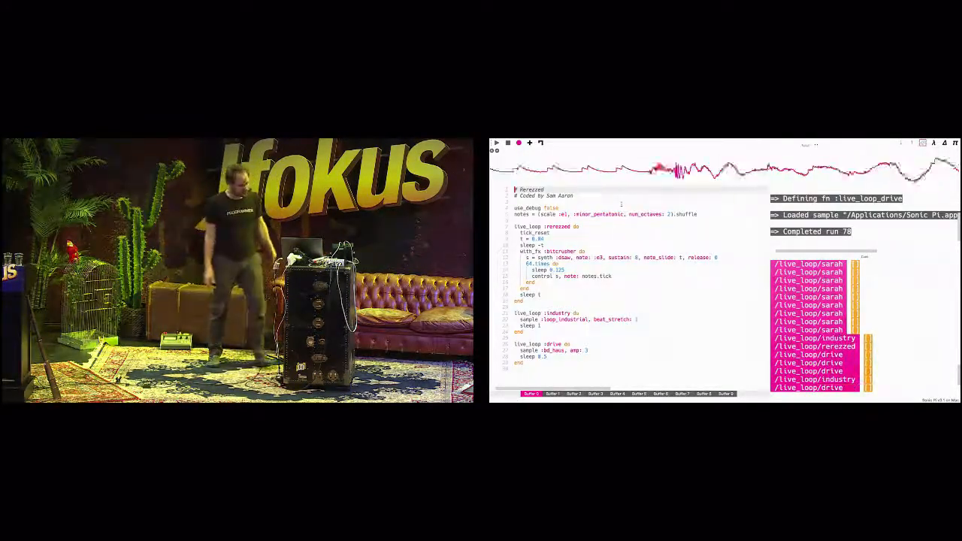
Stop the loops, add a second dsaw synth an octave up, rate to industry, and run
click(518, 143)
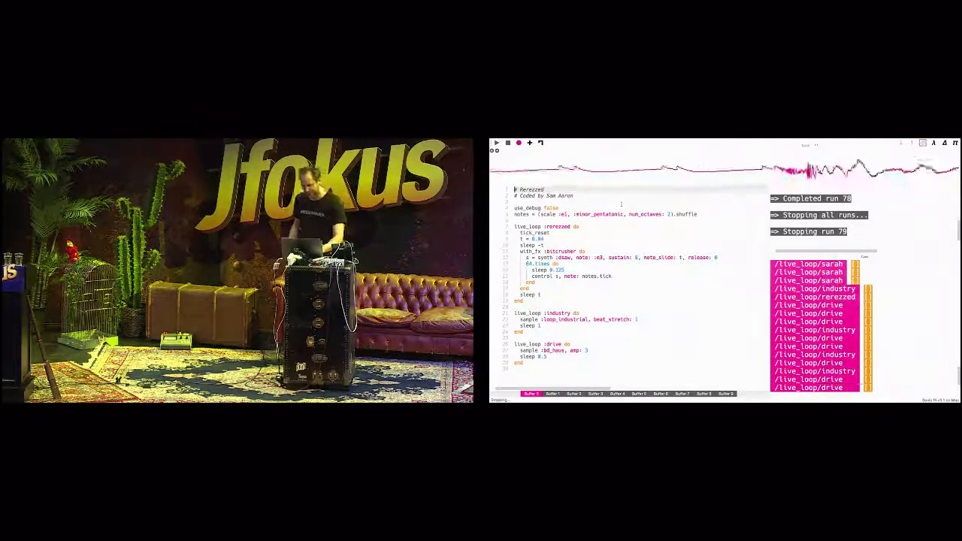
click(518, 143)
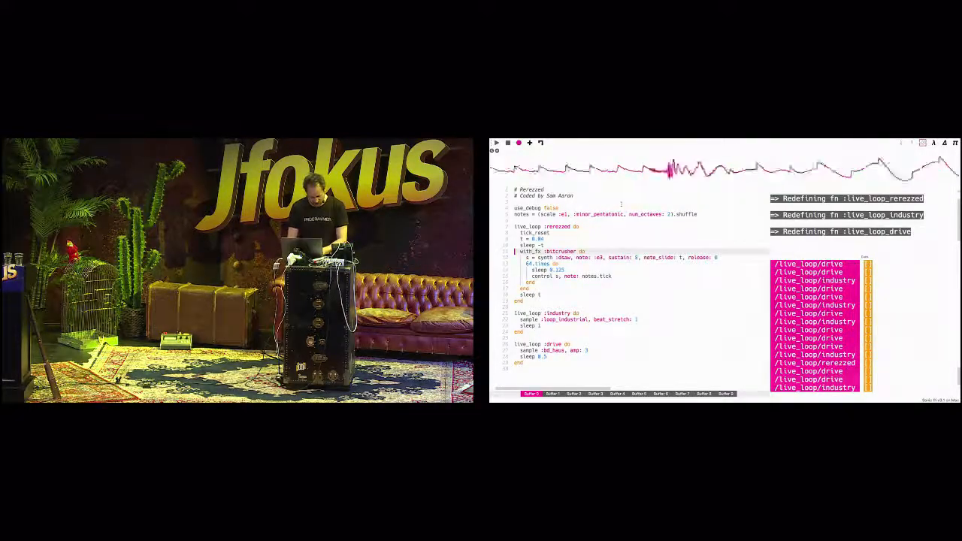
text(, rate: 0)
text(control s2, note: notes.look + 12)
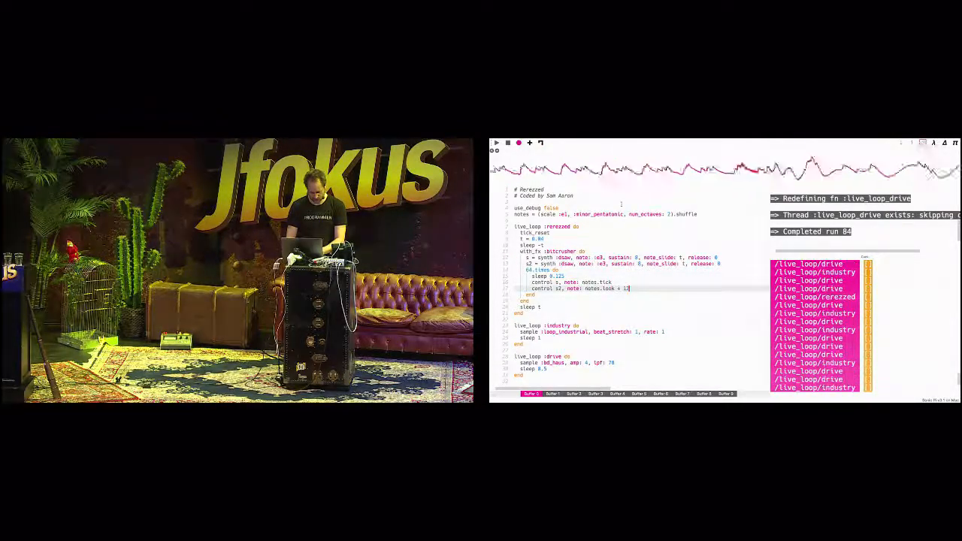
Replace notes.look + 12 with (octs :e3, 3) for the second synth's note
key(backspace)
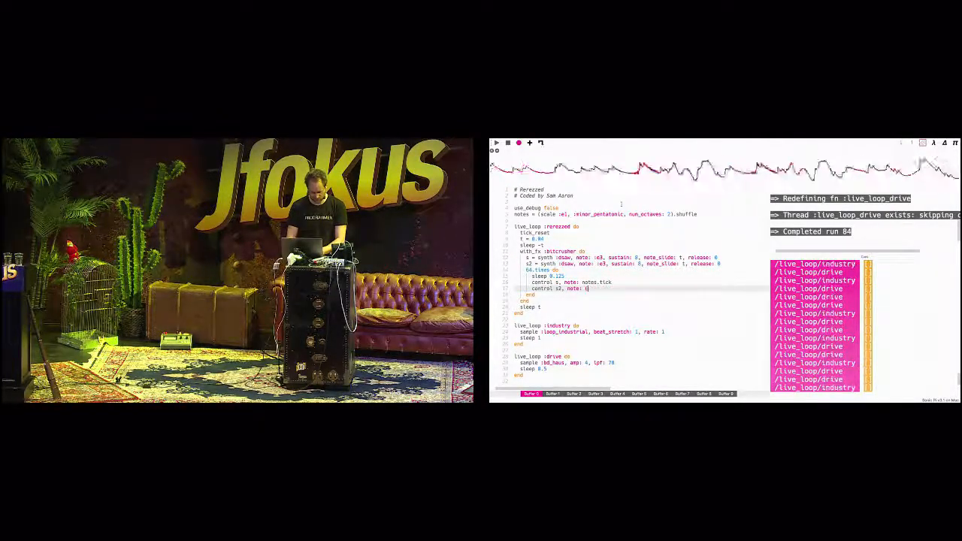
text((octs :e3, 3))
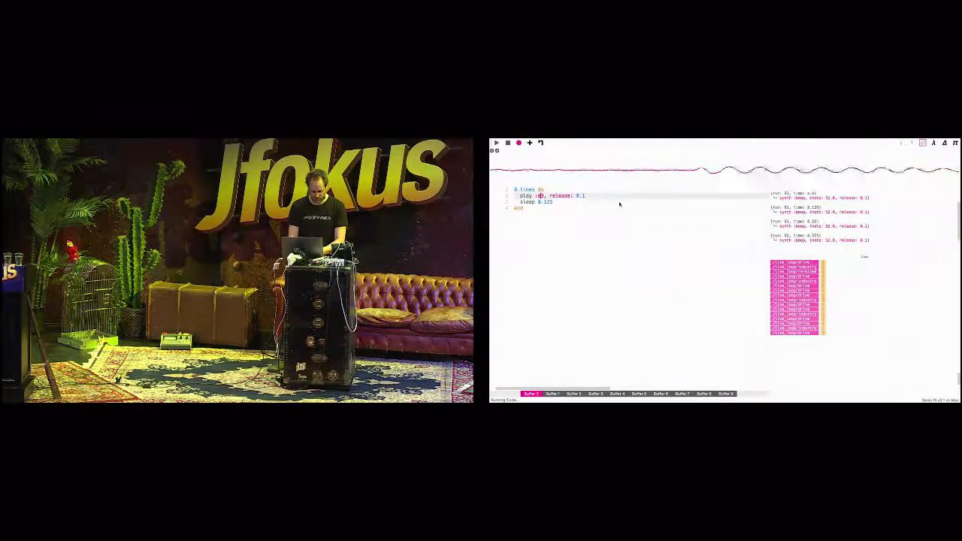
Replace :e3 with (scale :e3, :minor_pentatonic) and run the eight-note loop
text(scale)
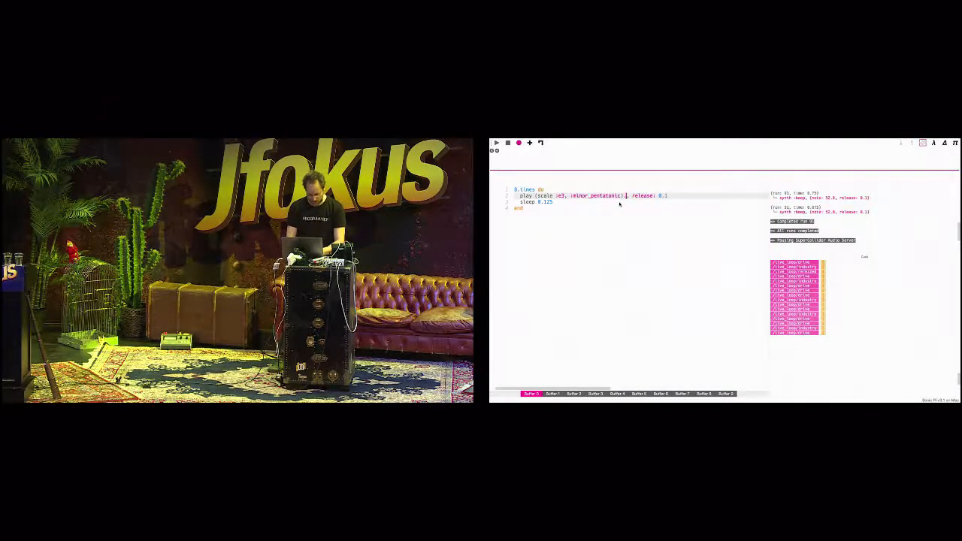
click(496, 143)
text(.pick)
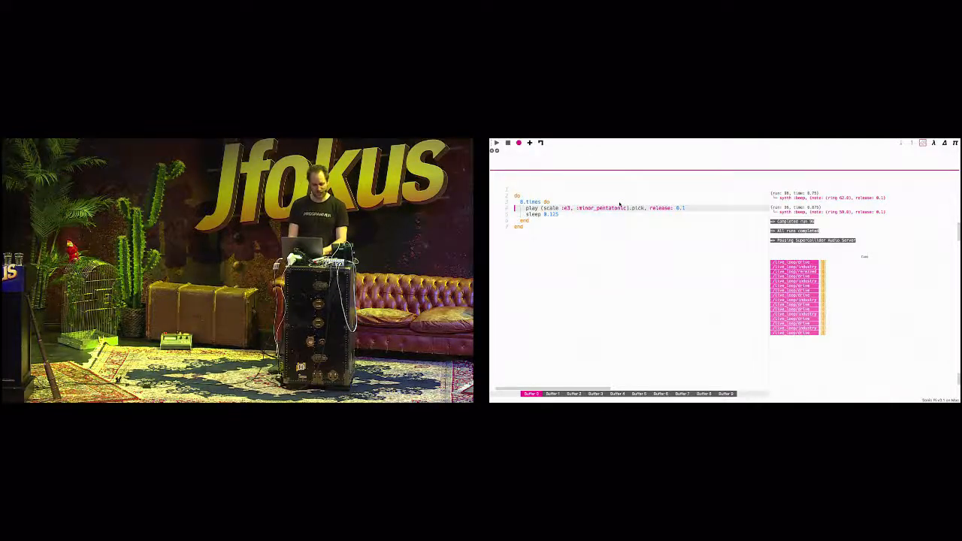
Wrap the 8.times block in a with_fx effect block
text(with_fx)
click(636, 190)
text(sample :loop_amen)
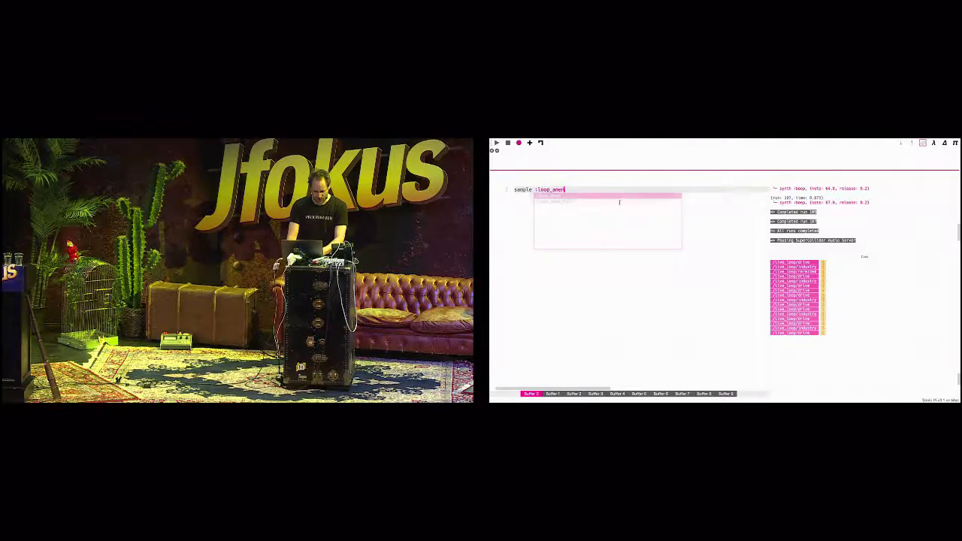
Add amp: 5 to the sample :loop_amen line
text(, amp: 5)
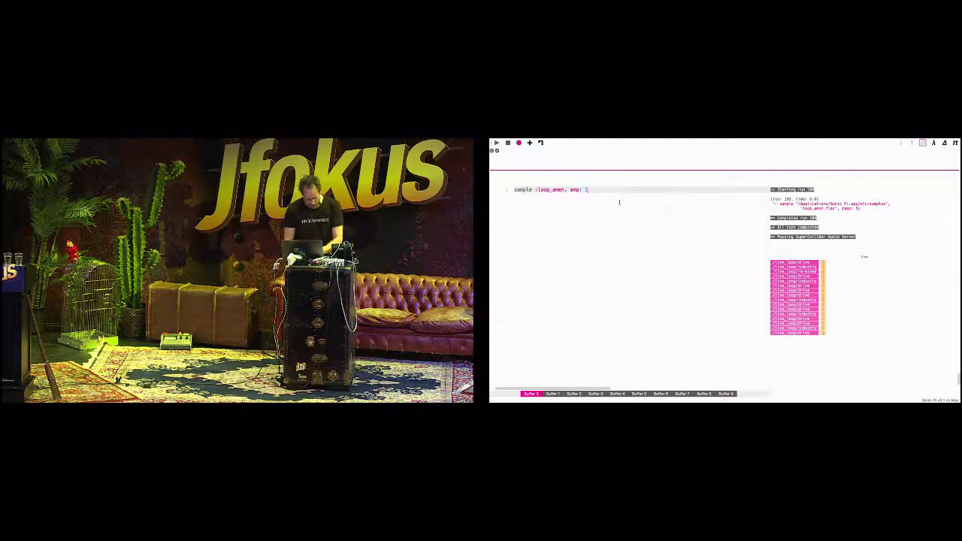
Play the amen sample at rate 0.5, then 1.3, then back to 1
text(,)
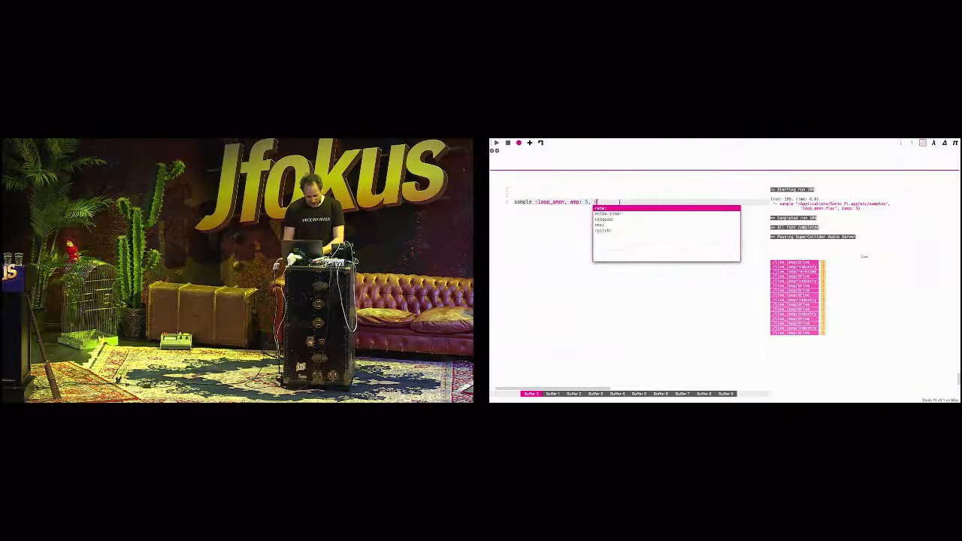
text(rate: 0.5)
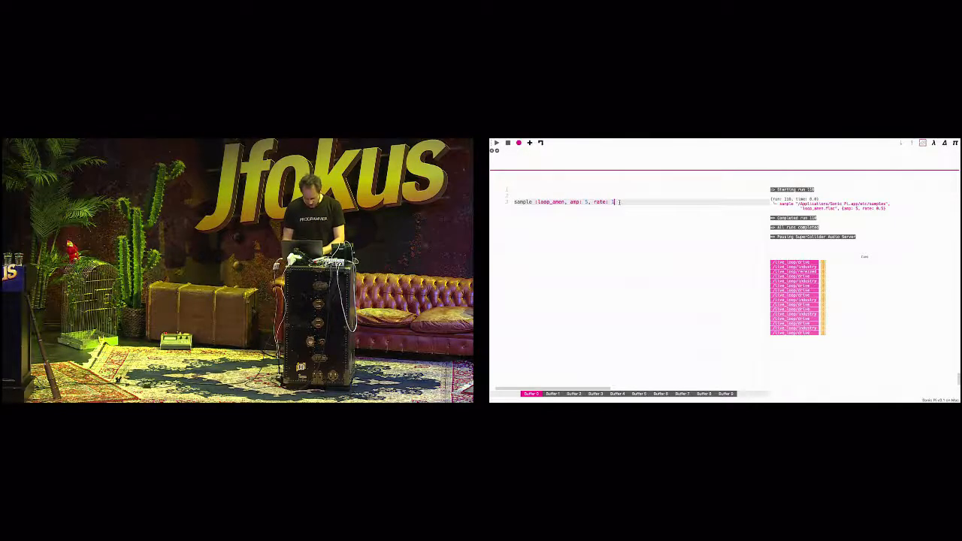
text(1.3)
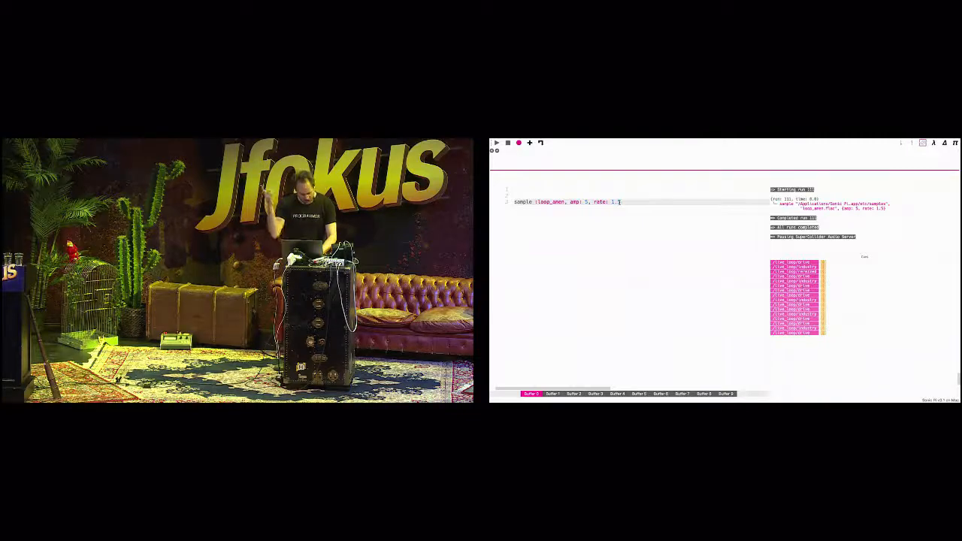
text(1)
click(568, 195)
text(live_loop :foo do)
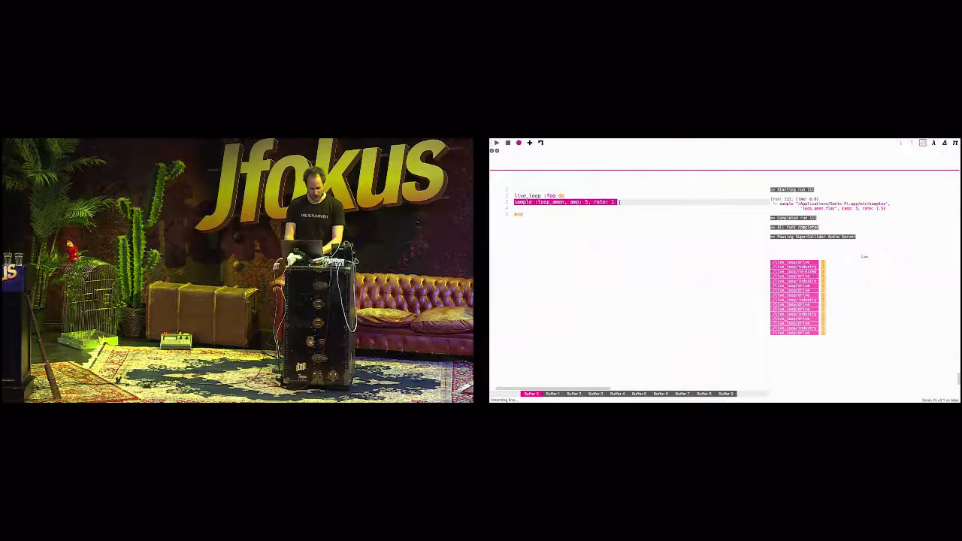
Add onset: 0 to the amen sample inside live_loop :foo
text(, onset: 0)
click(641, 208)
text(sleep)
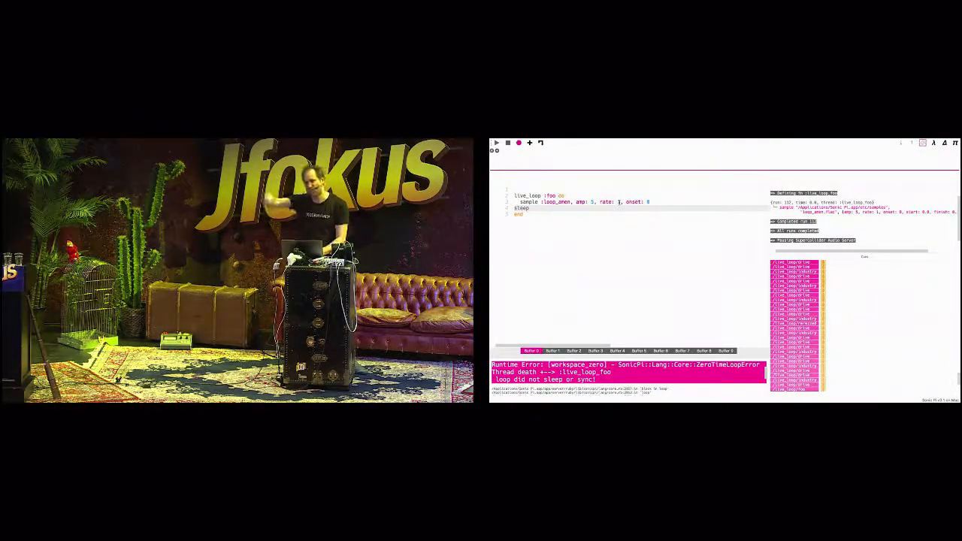
Enter the sleep 0.125 spacing between the eight randomly picked amen slices
text(0.125)
text(pick)
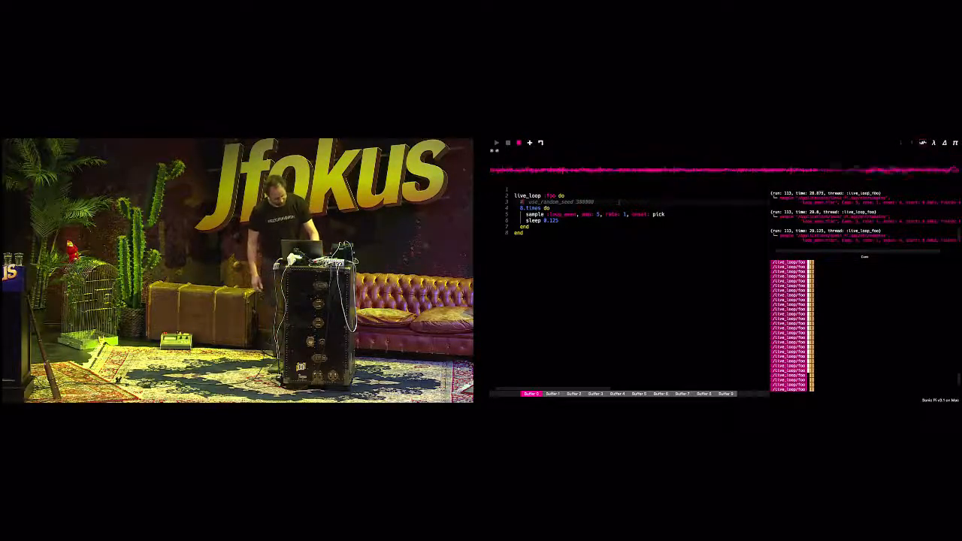
Run the guit_em9 slices with sustain: 0 and release: 0.1, then stop
click(509, 142)
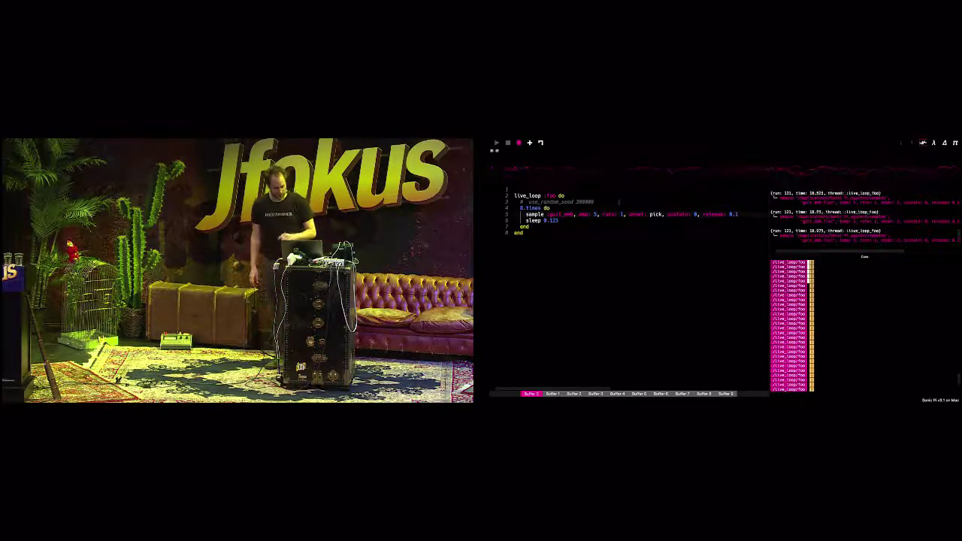
click(508, 143)
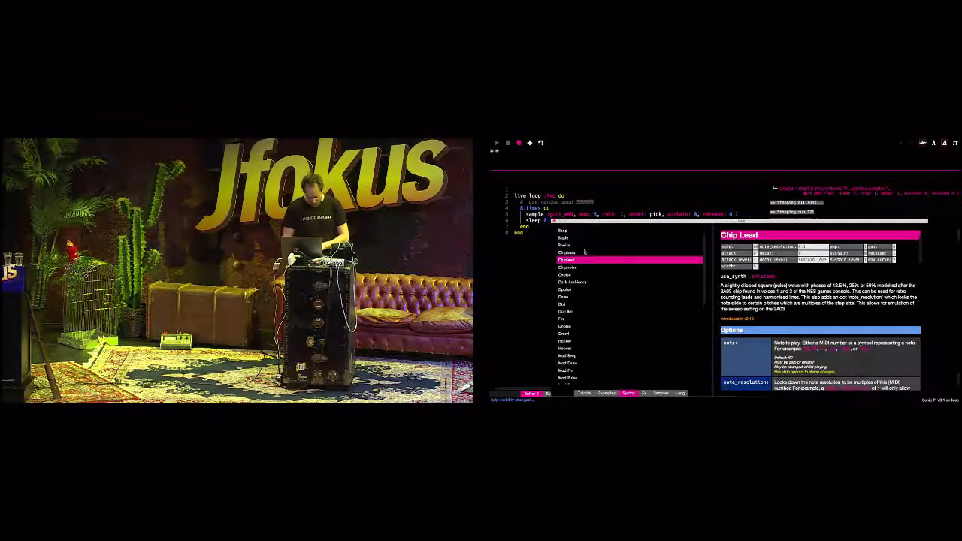
Show the tutorial's Randomisation section in the help panel instead of the Chip Lead docs
click(584, 393)
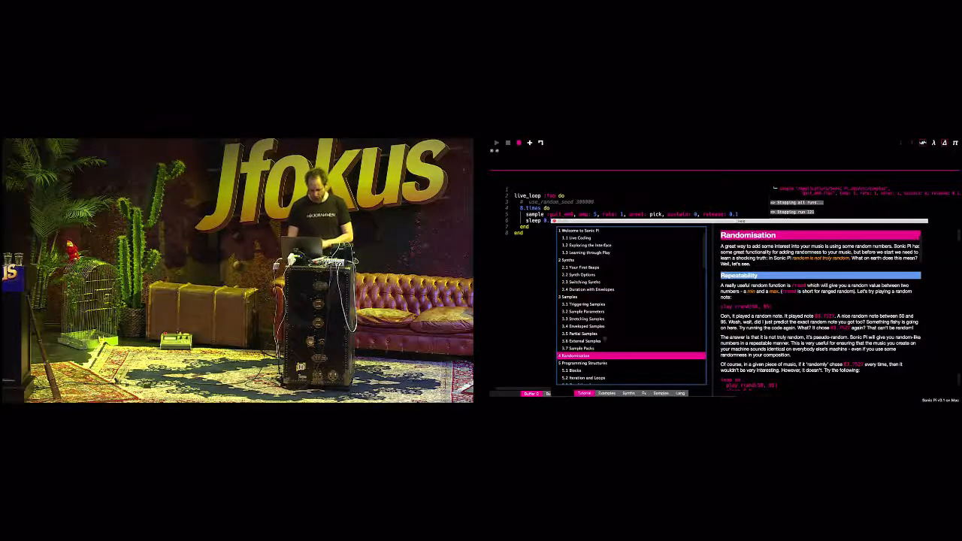